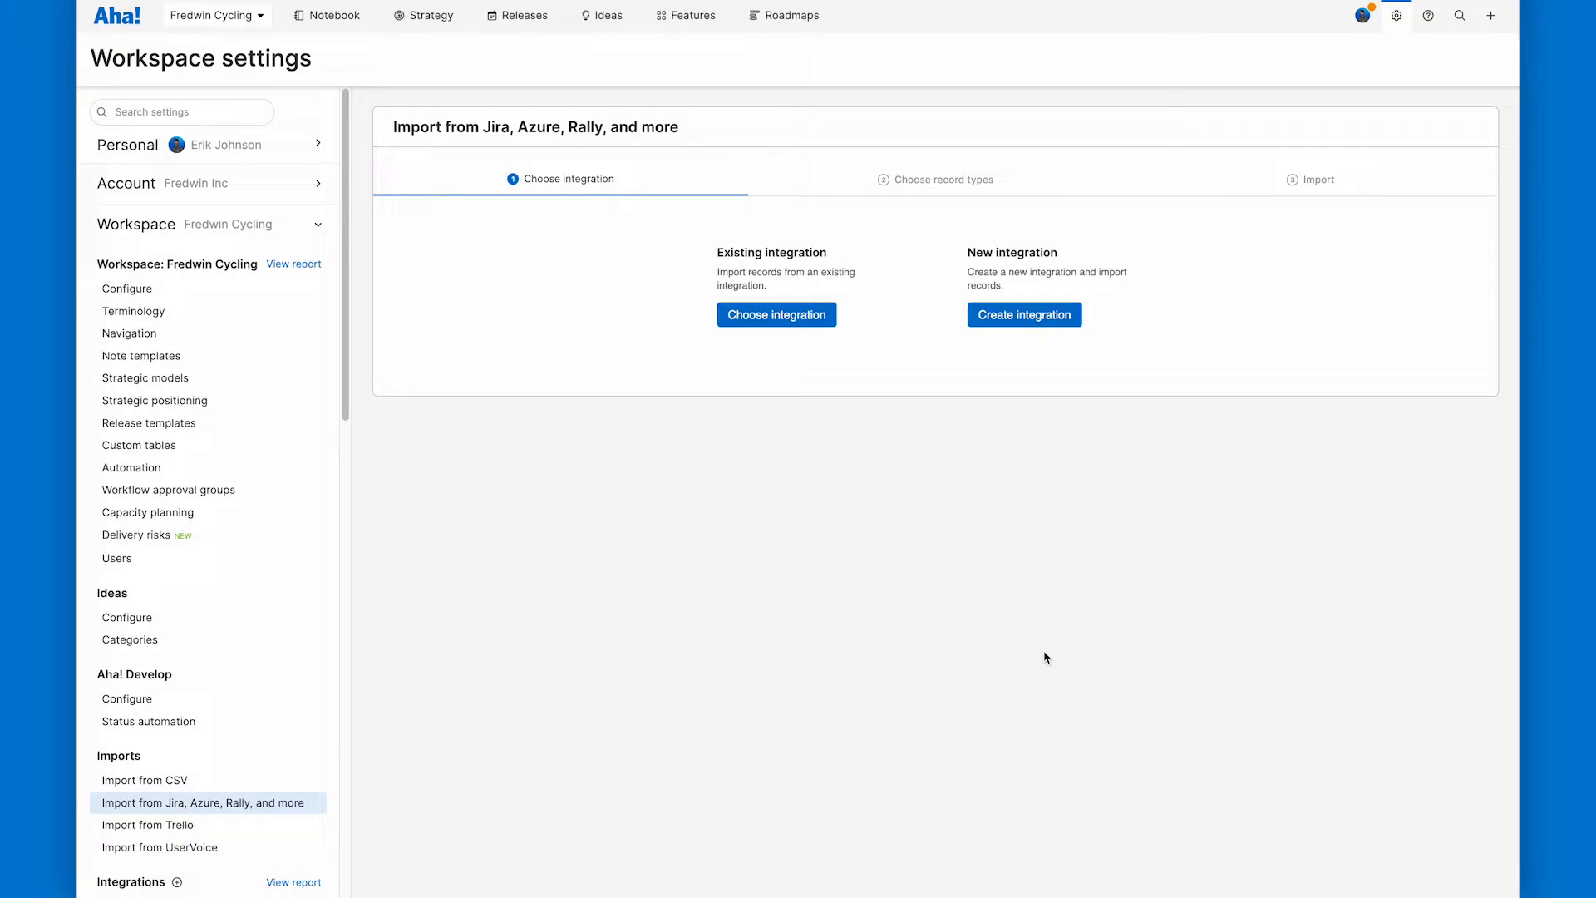
{"action": "mouse_move", "coordinate": [276, 38]}
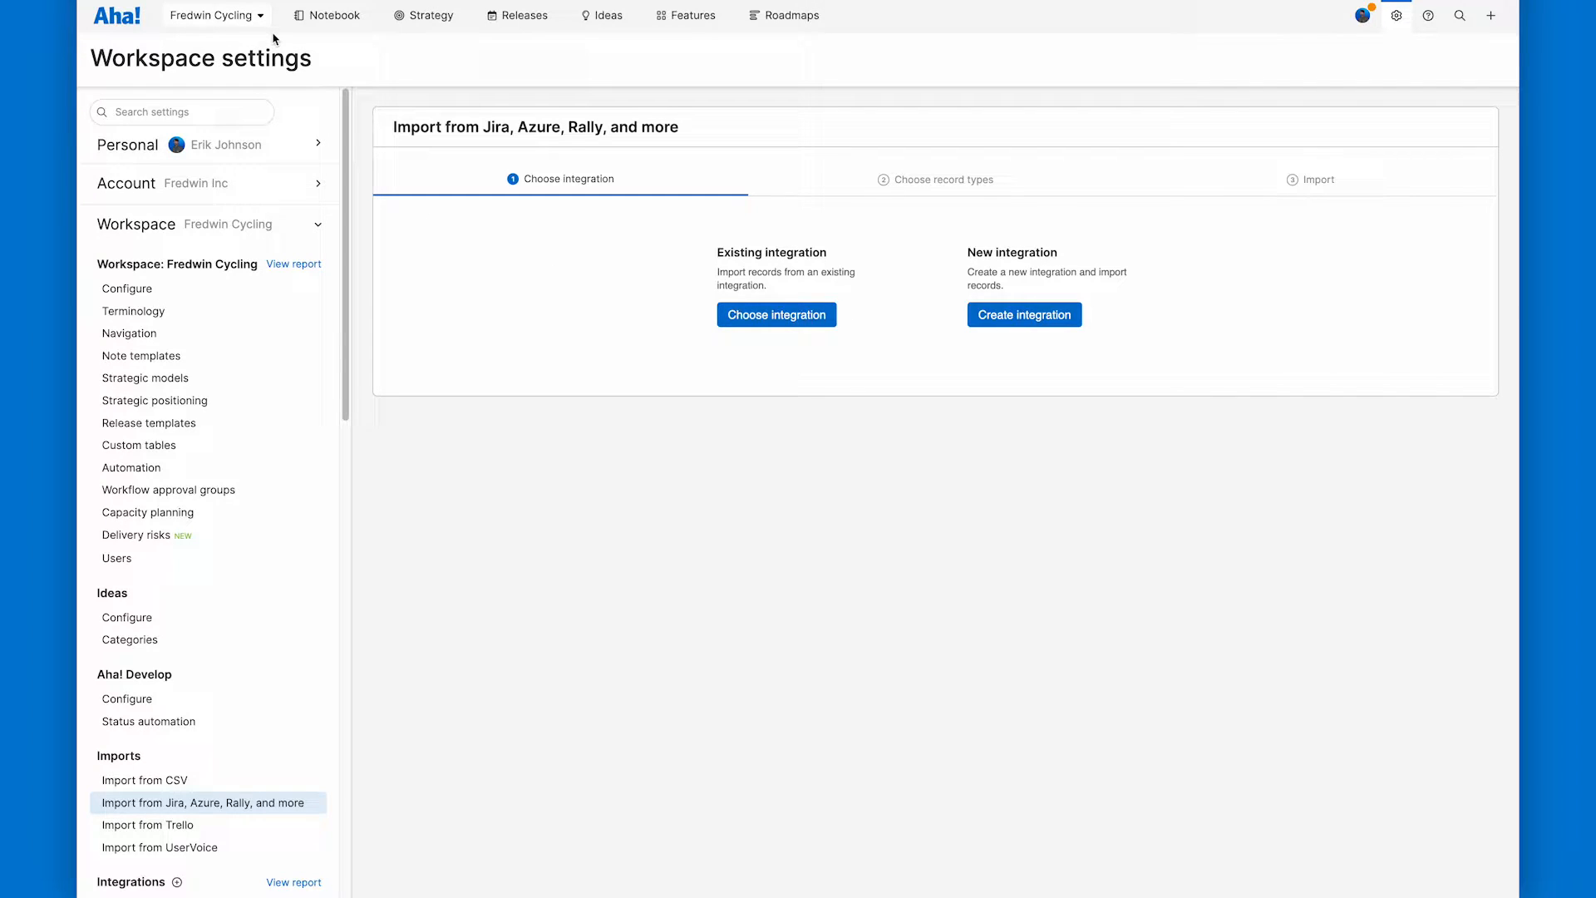
{"action": "mouse_move", "coordinate": [323, 70]}
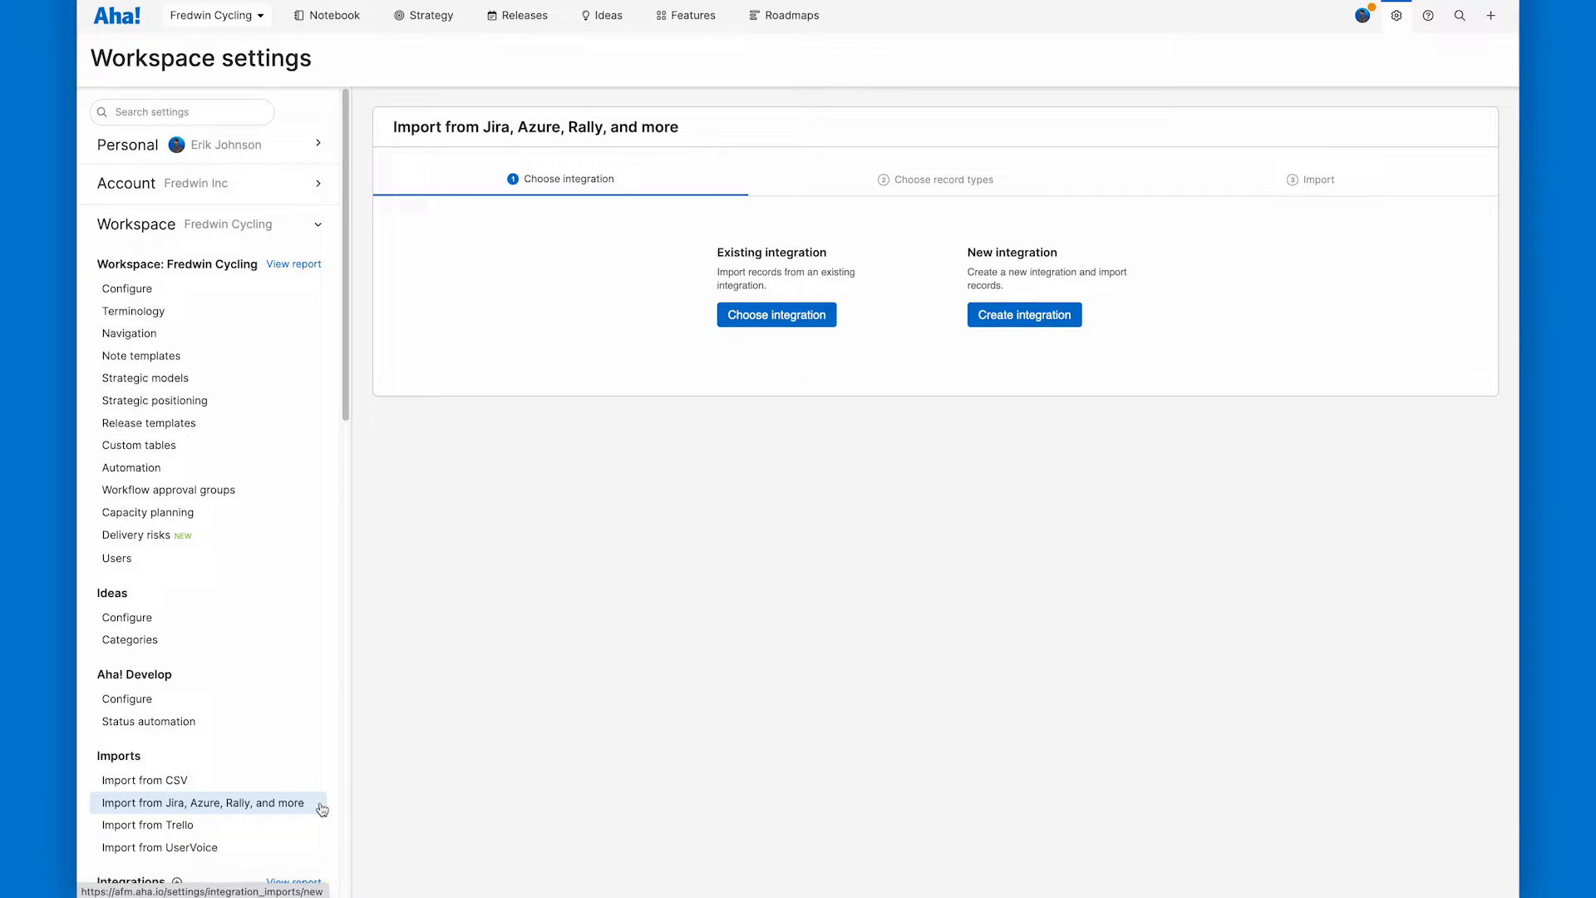
{"action": "mouse_move", "coordinate": [709, 582]}
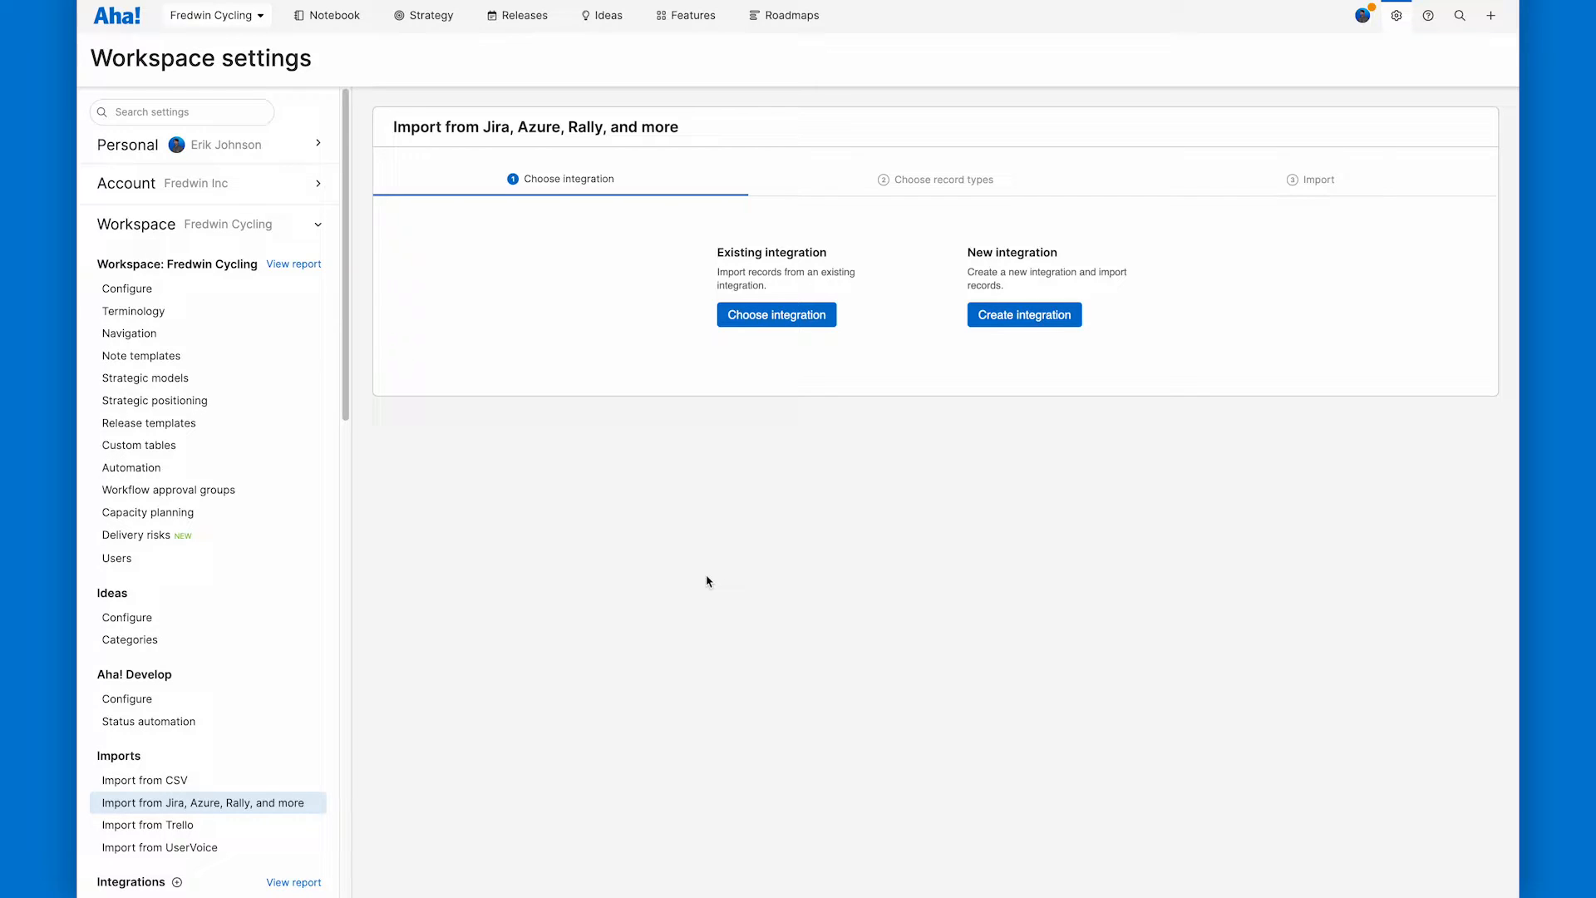
{"action": "mouse_move", "coordinate": [848, 495]}
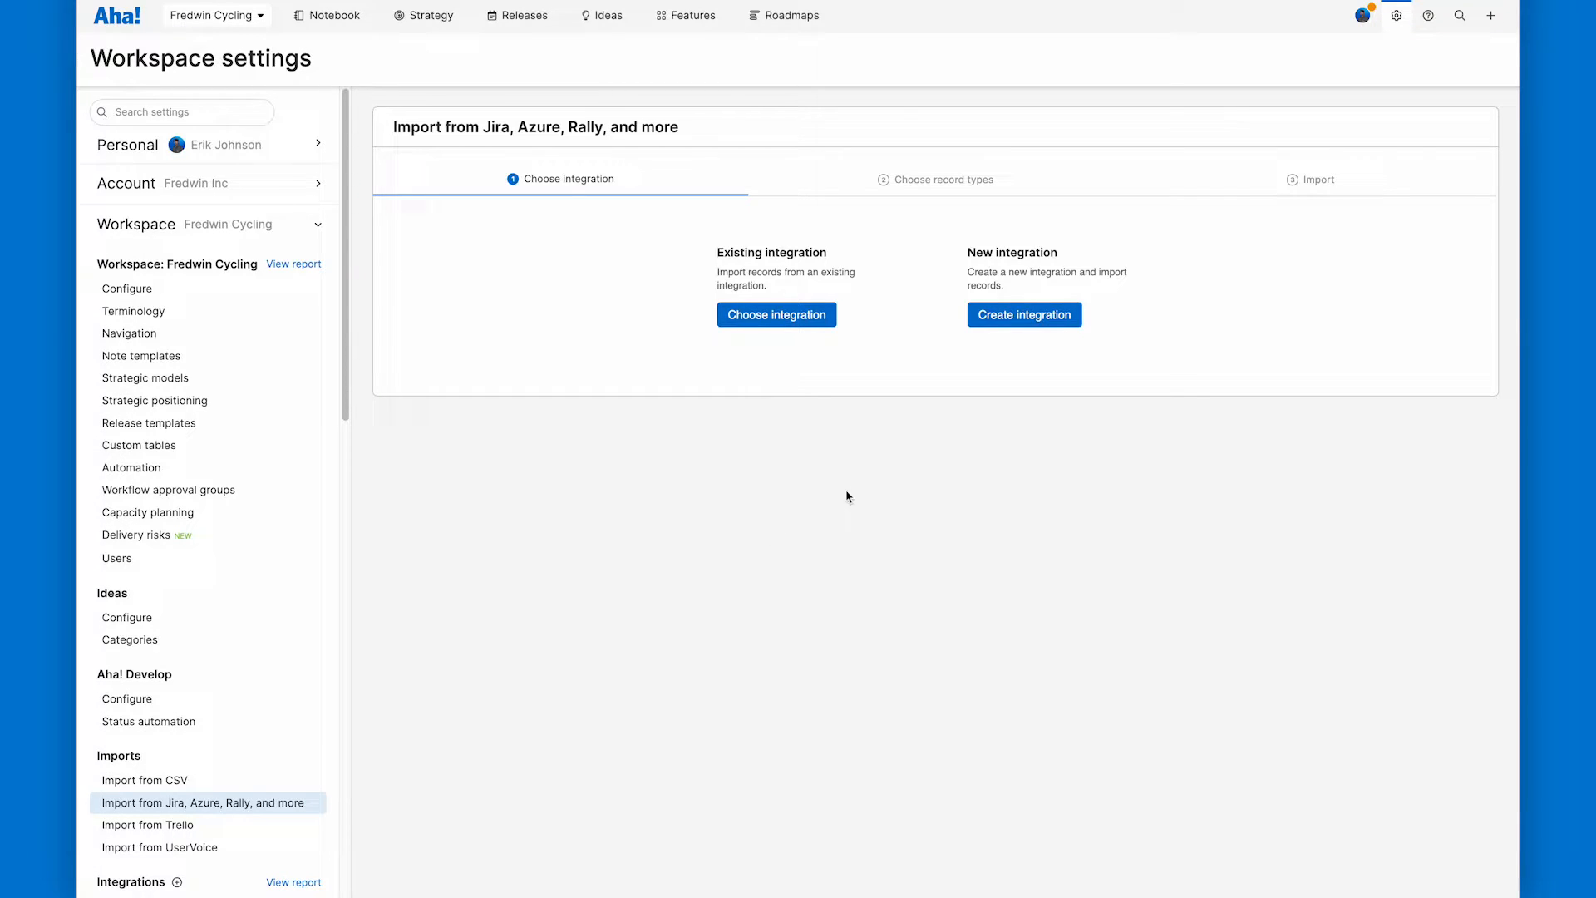
{"action": "mouse_move", "coordinate": [804, 348]}
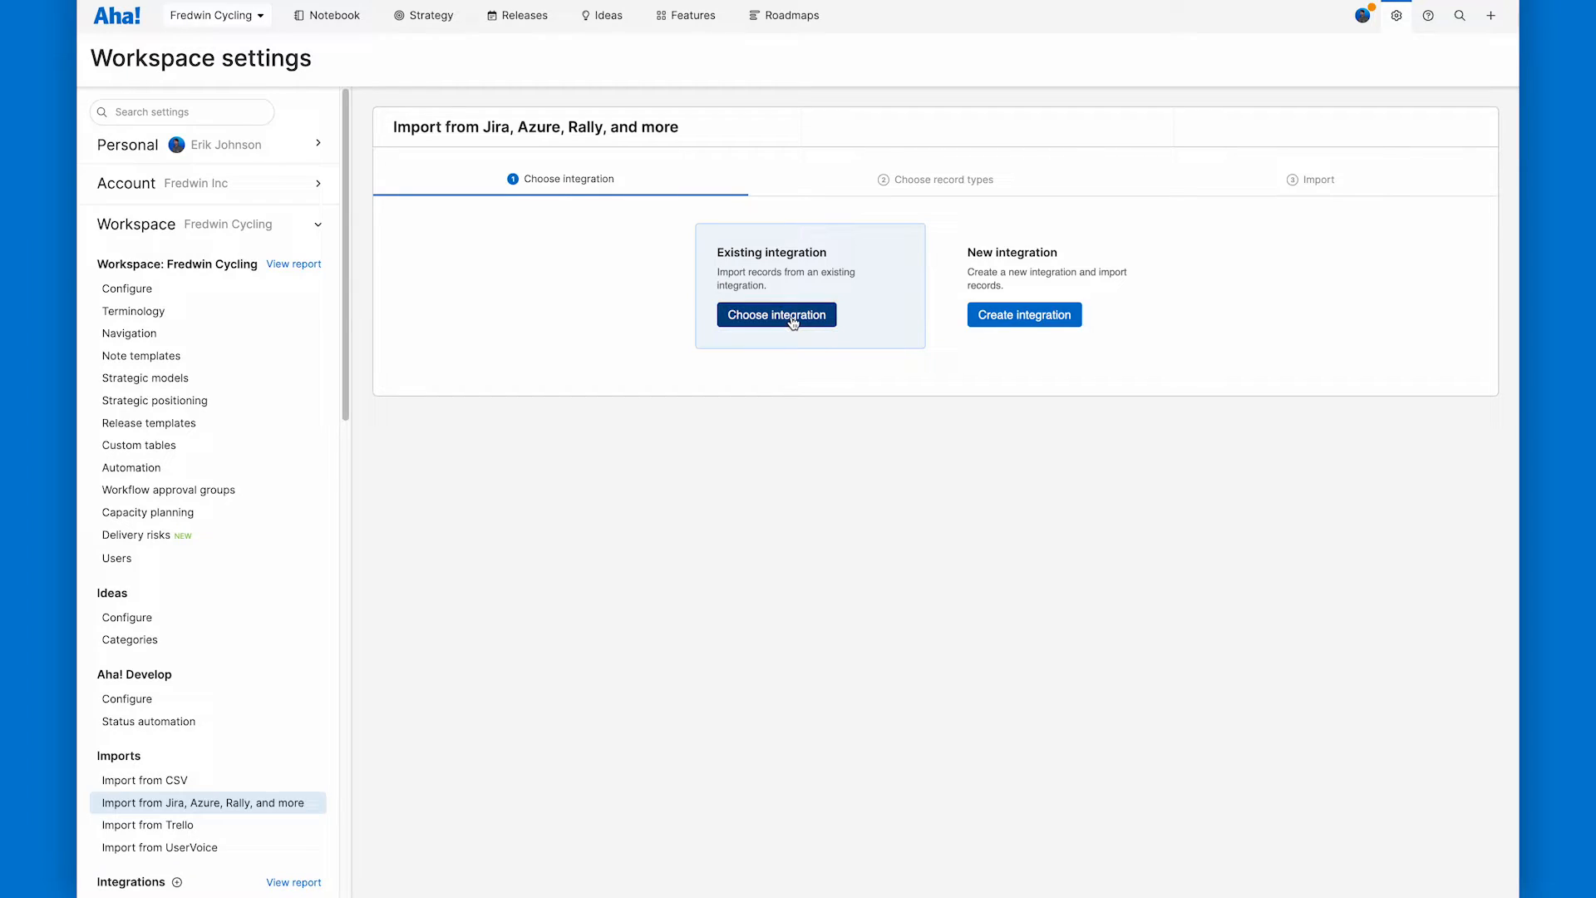
Step: Use the existing Jira - Frontend team integration as the import source and continue to record types
{"action": "left_click", "coordinate": [777, 314]}
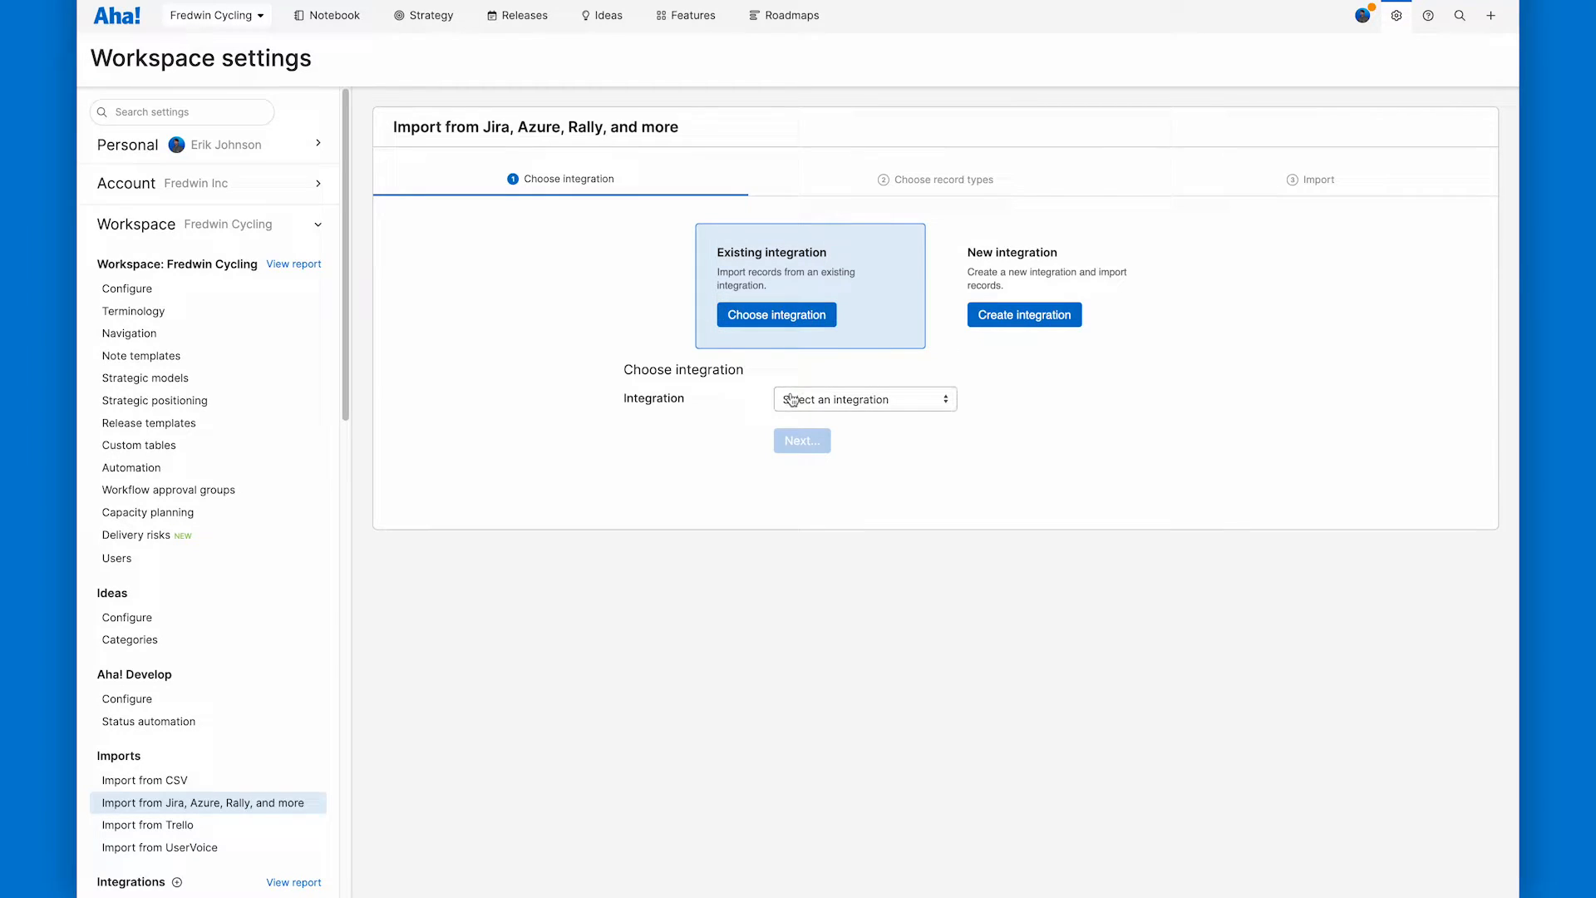
{"action": "left_click", "coordinate": [865, 400]}
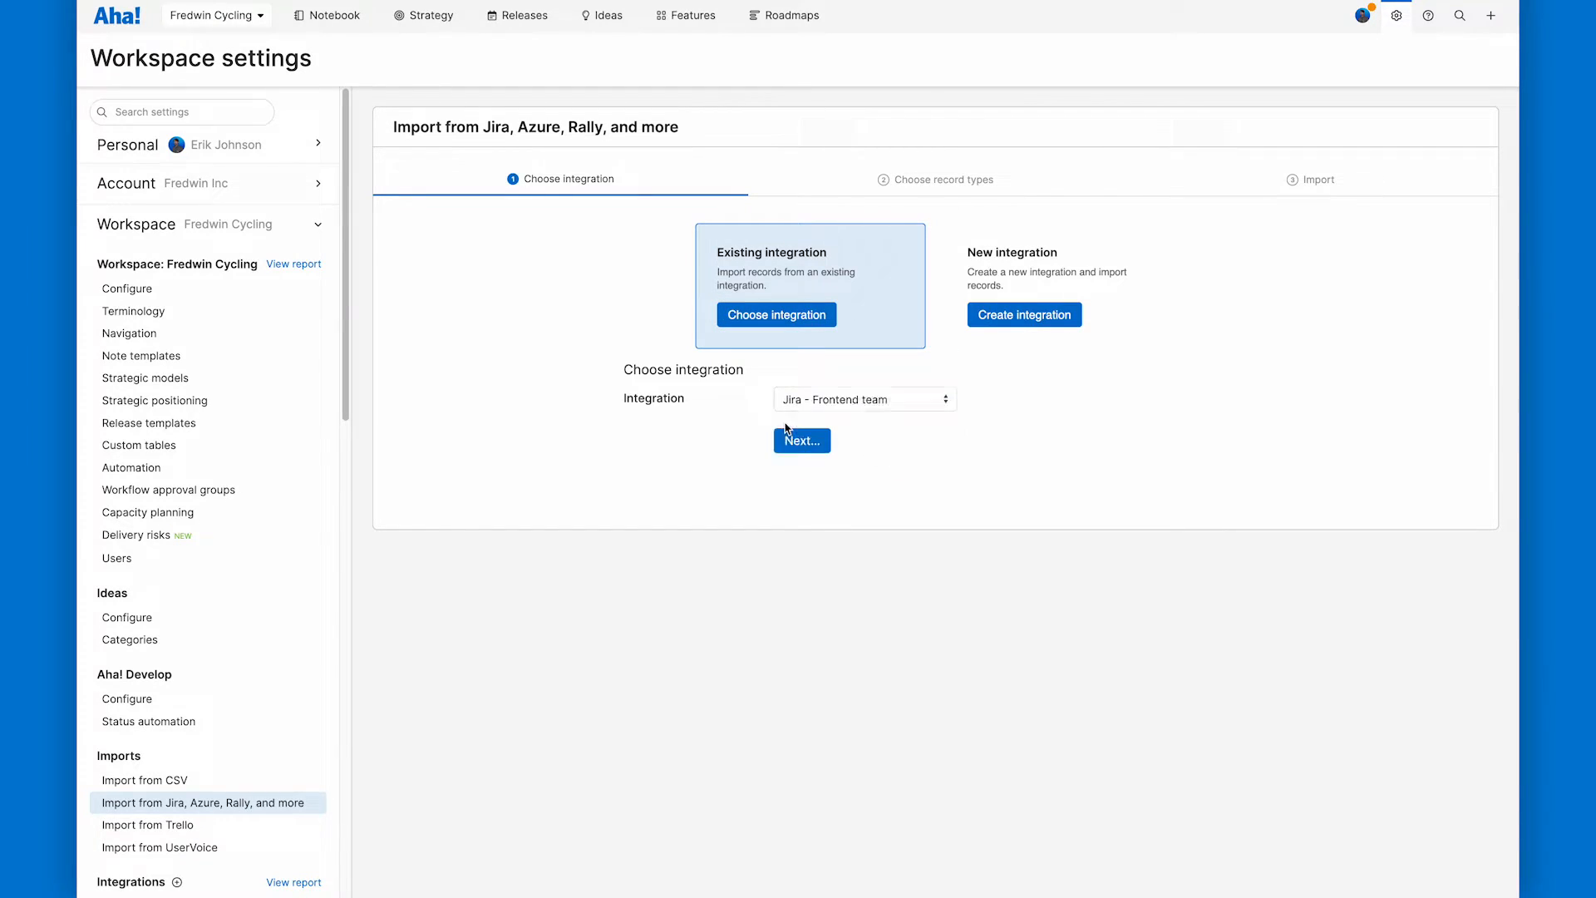
{"action": "left_click", "coordinate": [802, 440]}
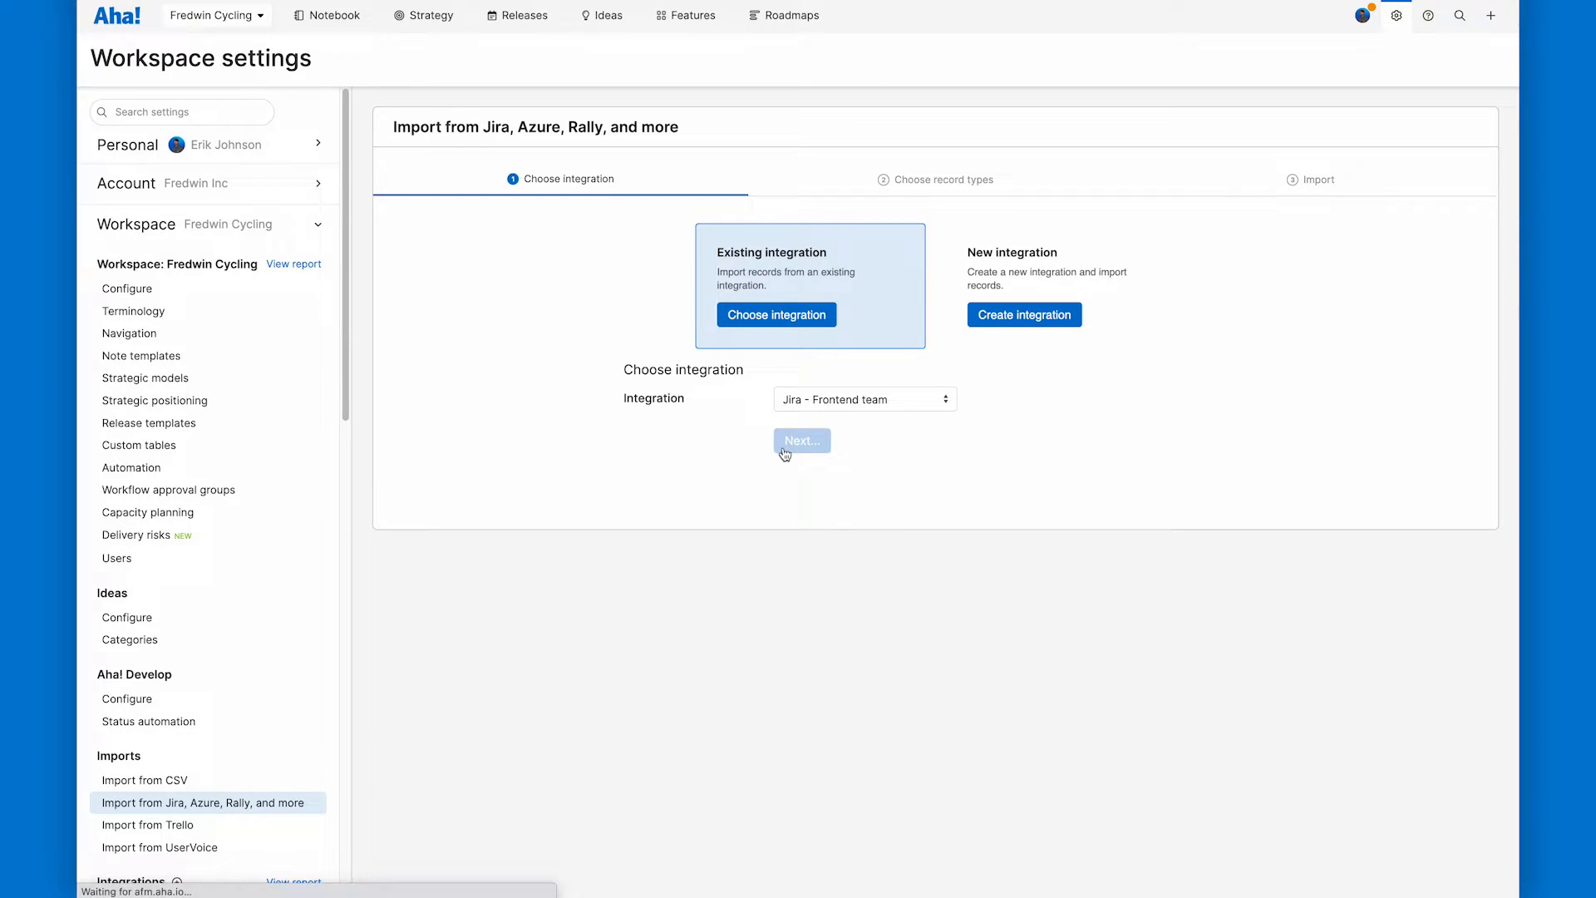
{"action": "left_click", "coordinate": [802, 441]}
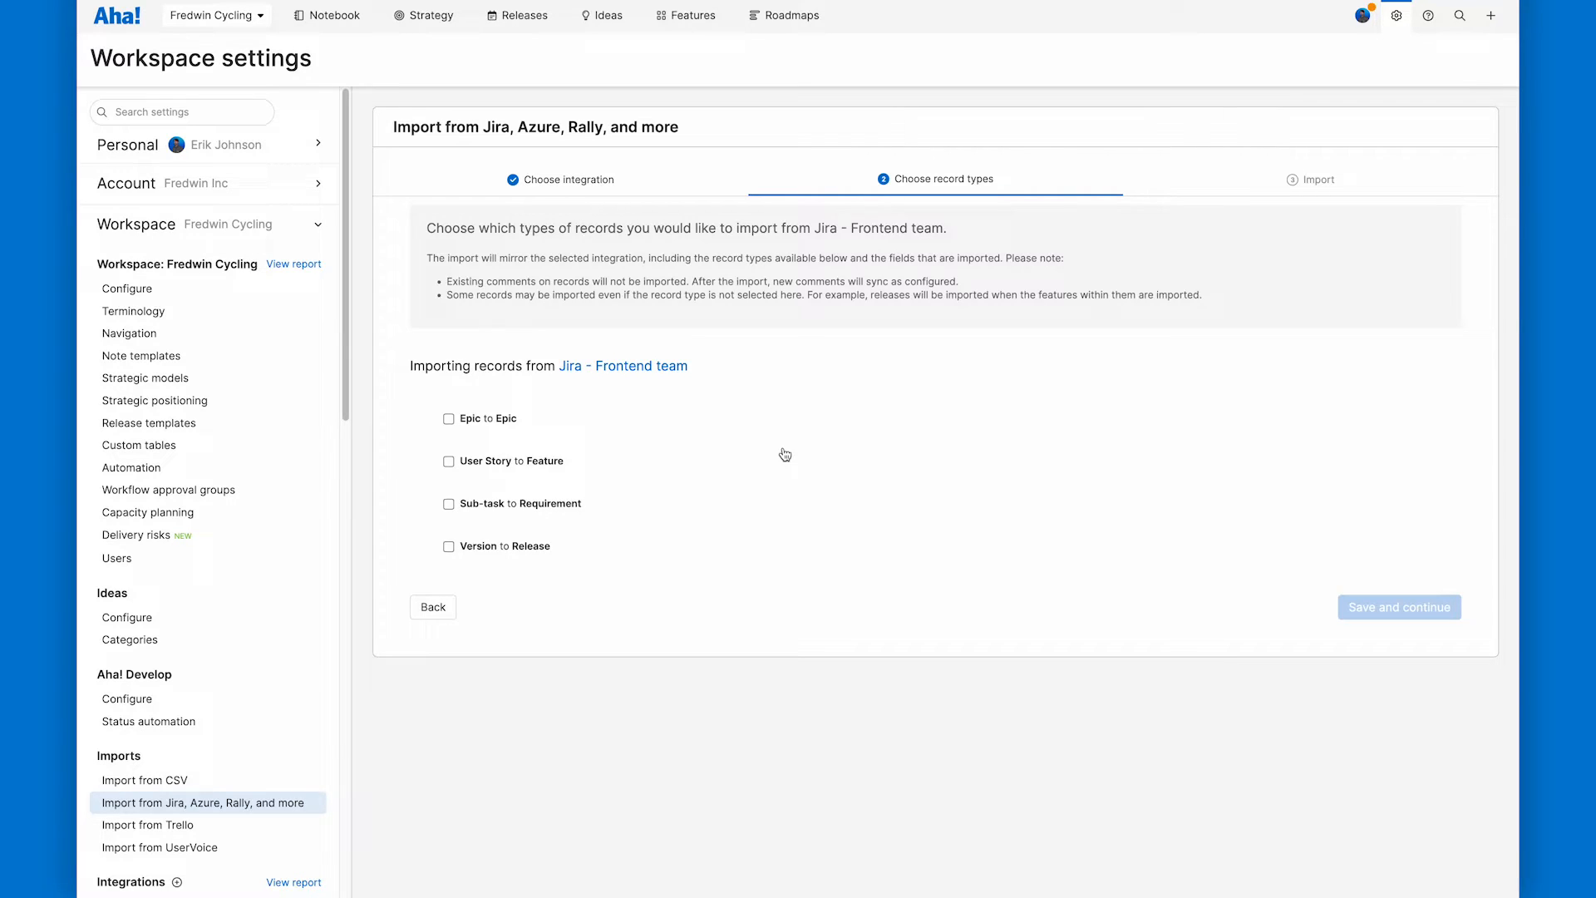
{"action": "mouse_move", "coordinate": [477, 399]}
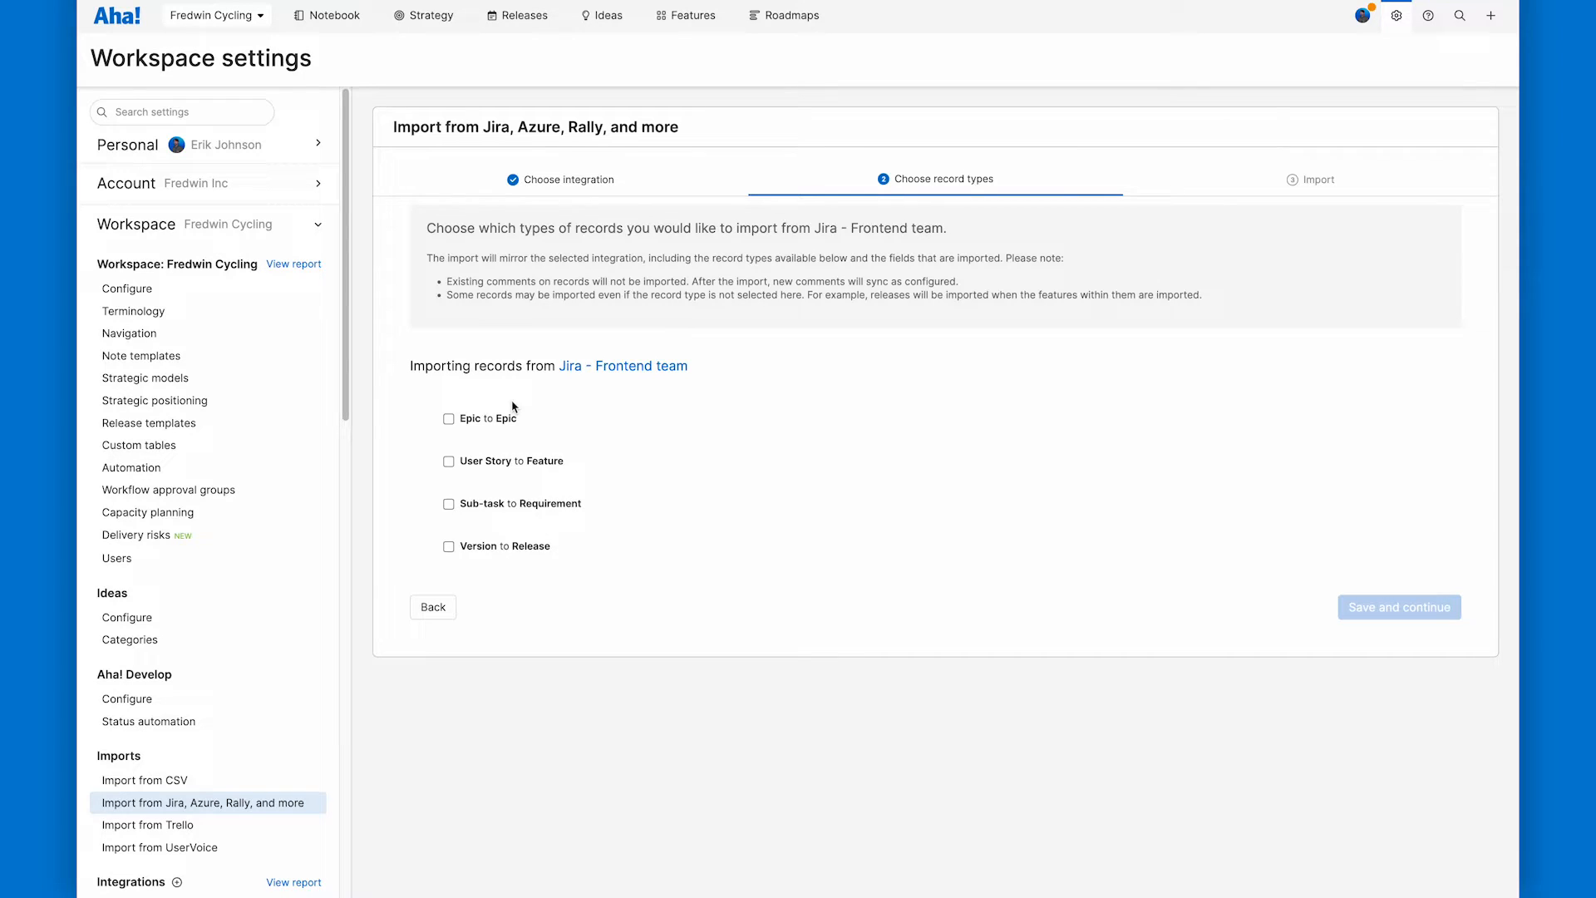
{"action": "mouse_move", "coordinate": [615, 558]}
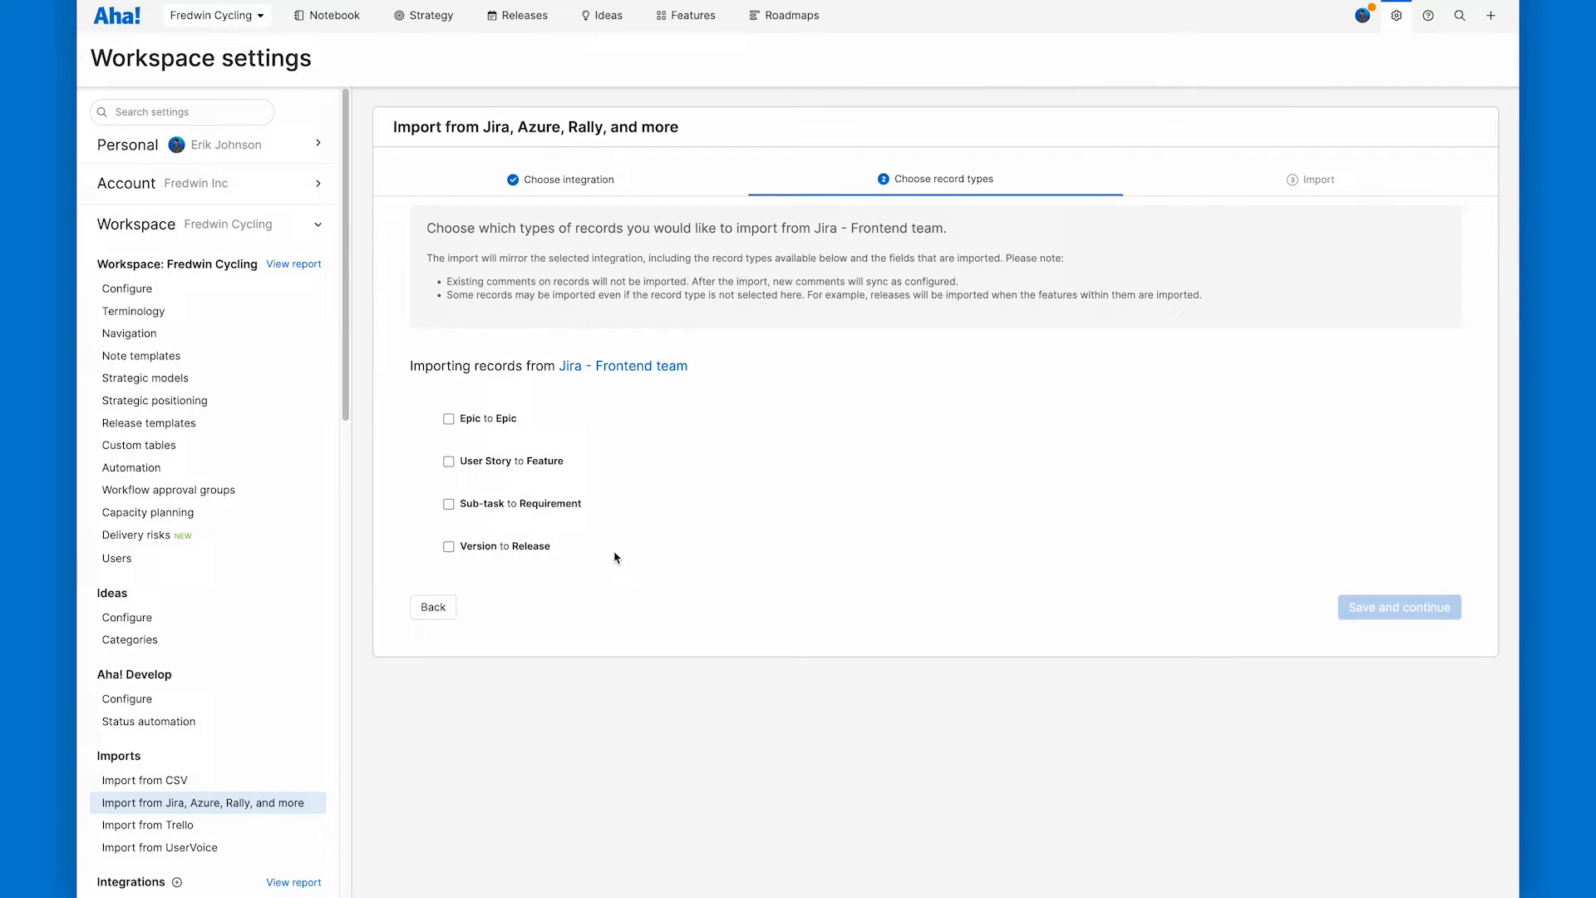
{"action": "mouse_move", "coordinate": [589, 469]}
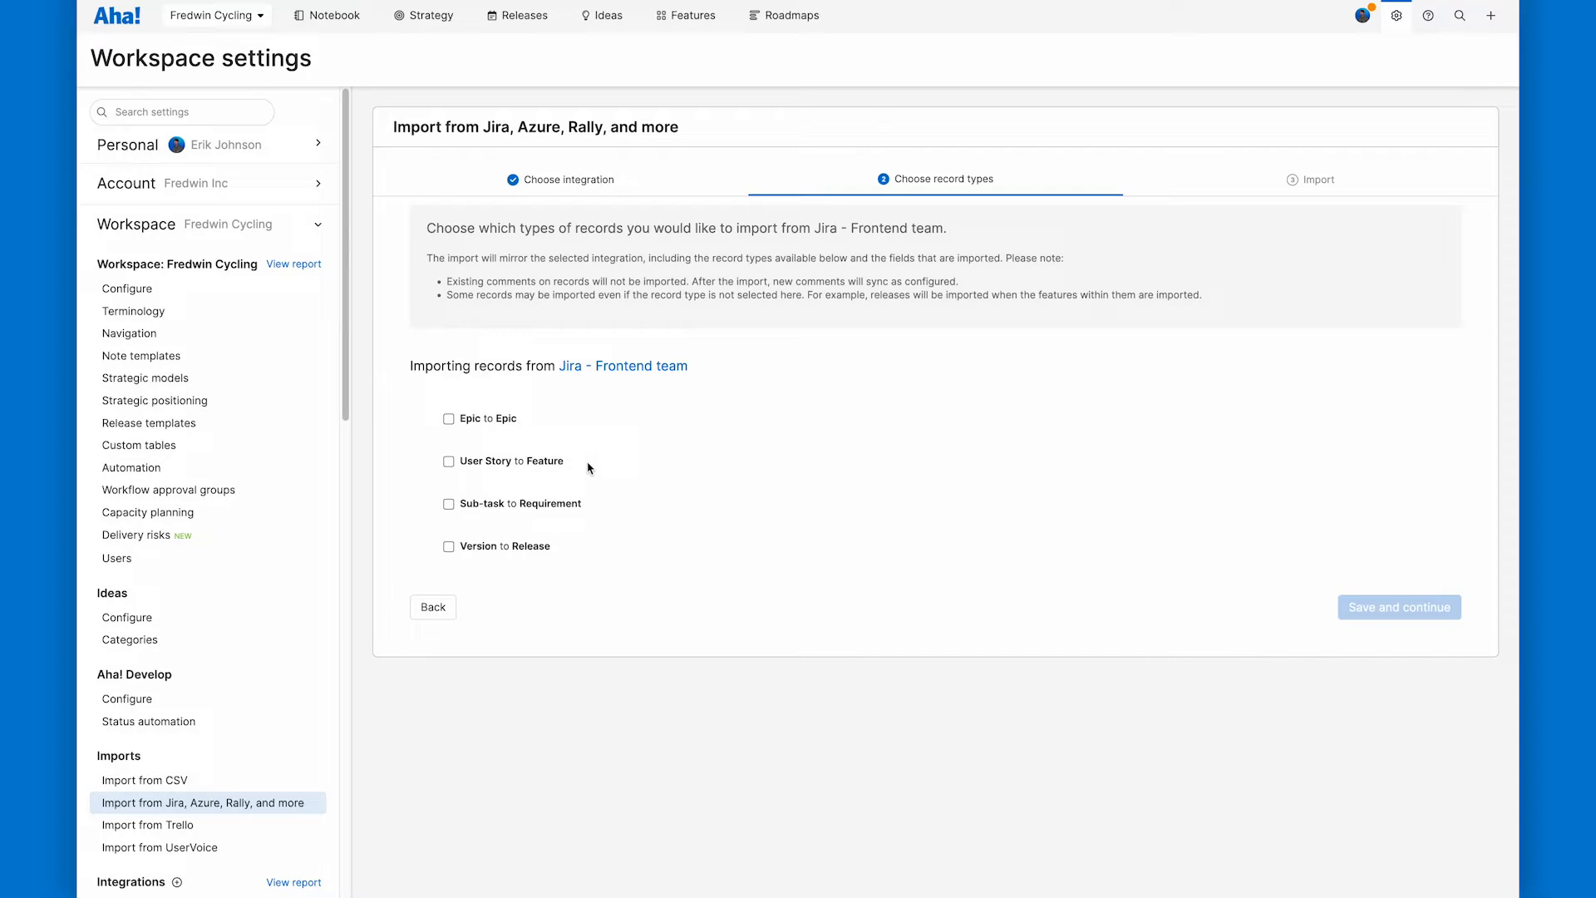
{"action": "mouse_move", "coordinate": [588, 567]}
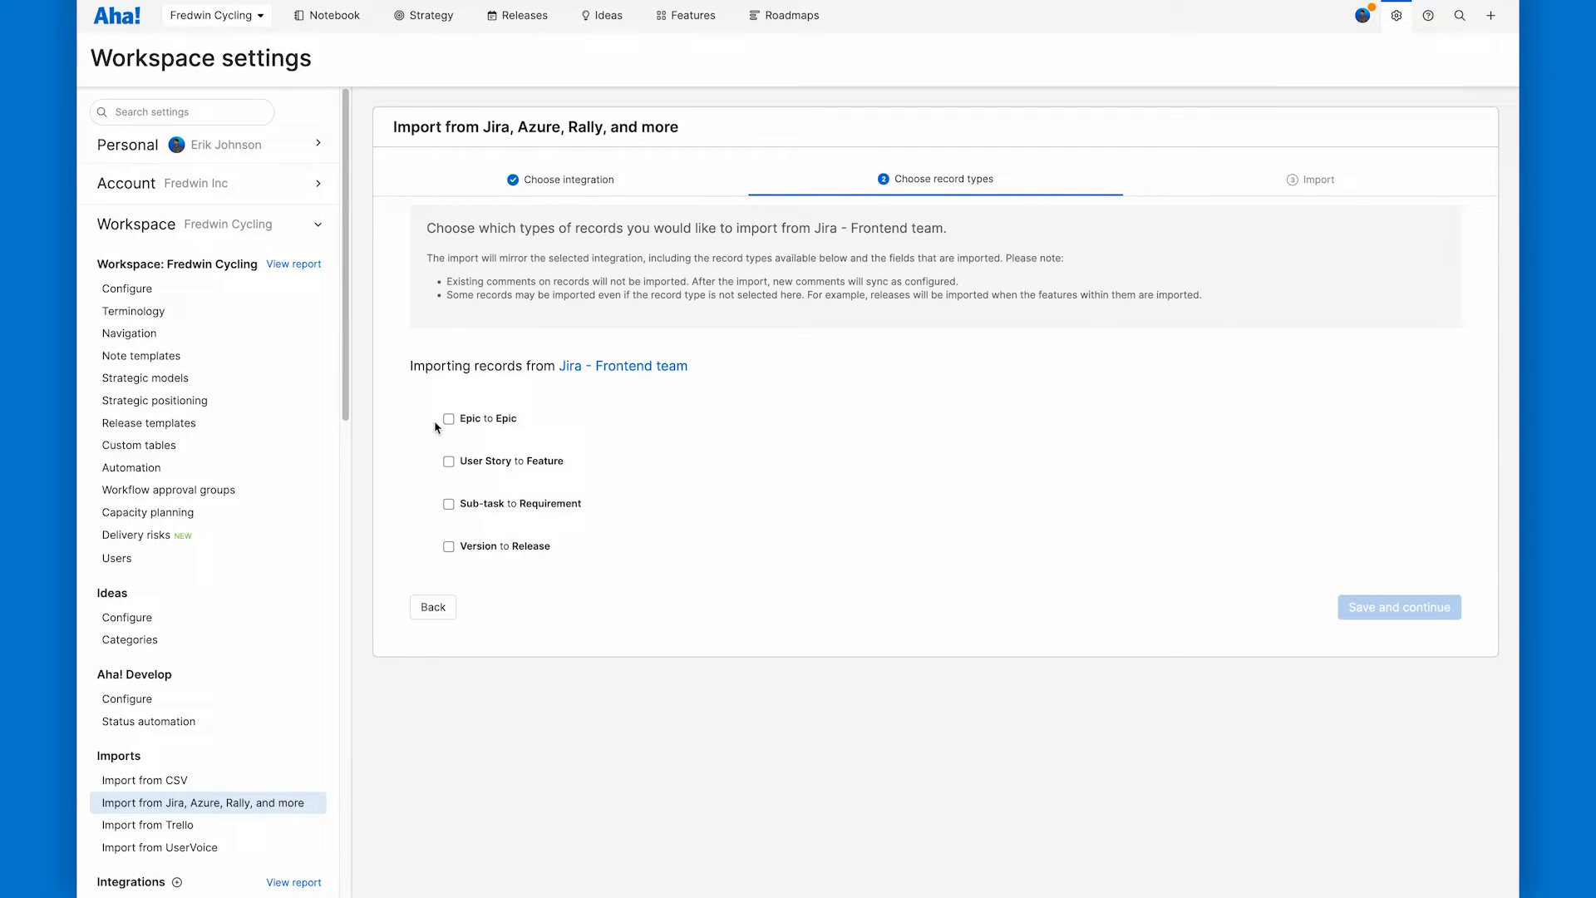
Step: Map Epic to Epic, User Story to Feature, Sub-task to Requirement, Version to Release, and save
{"action": "left_click", "coordinate": [449, 419]}
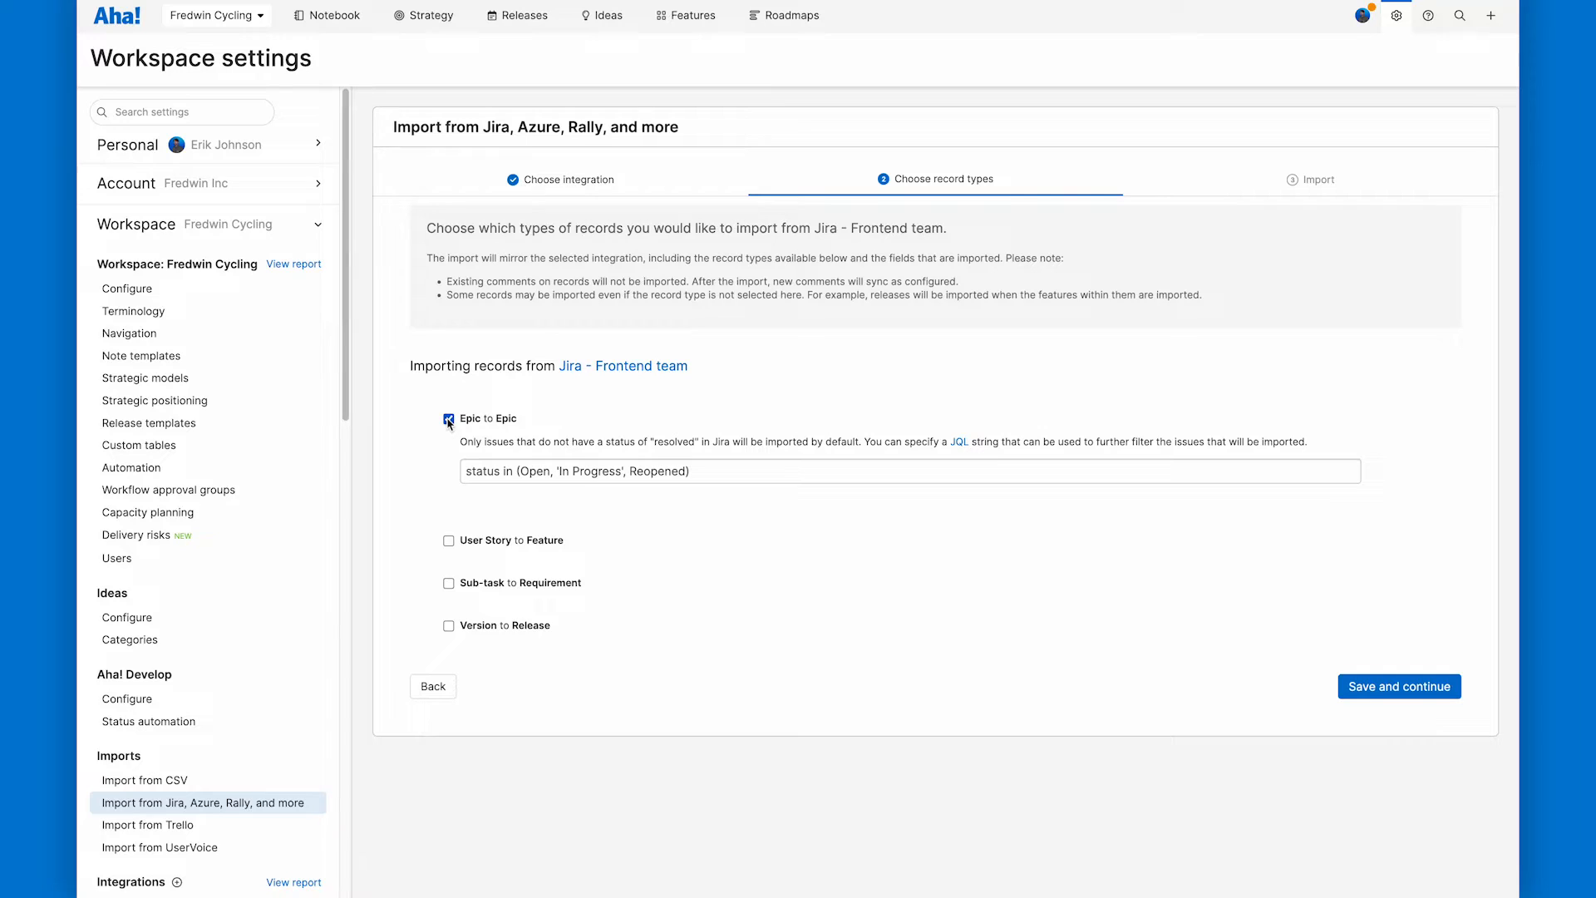
{"action": "left_click", "coordinate": [449, 540]}
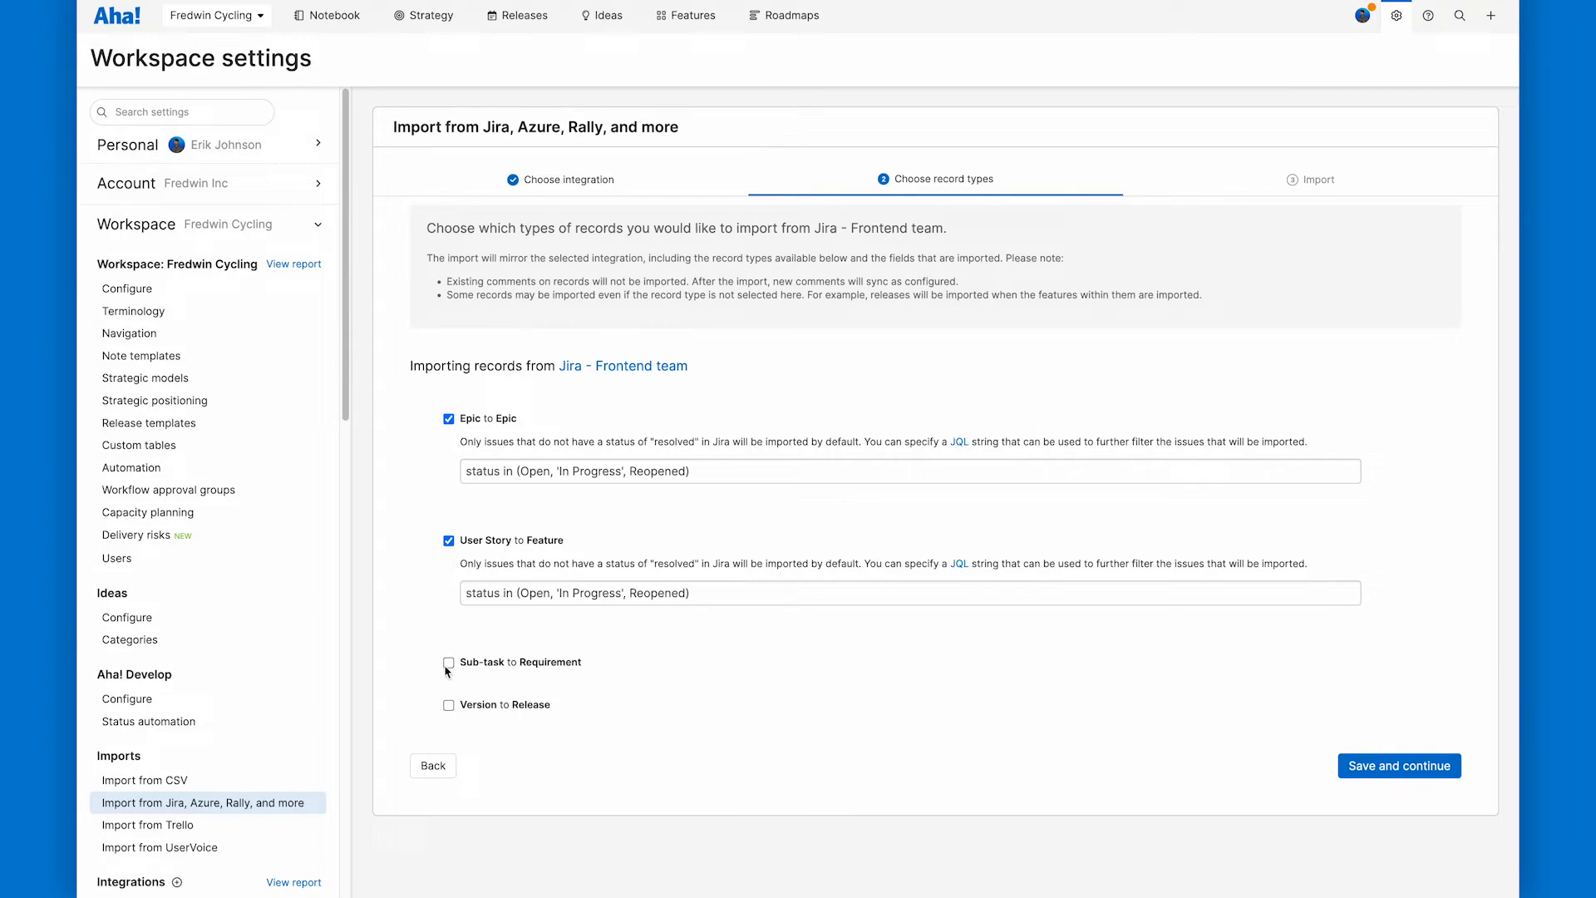
{"action": "left_click", "coordinate": [448, 661]}
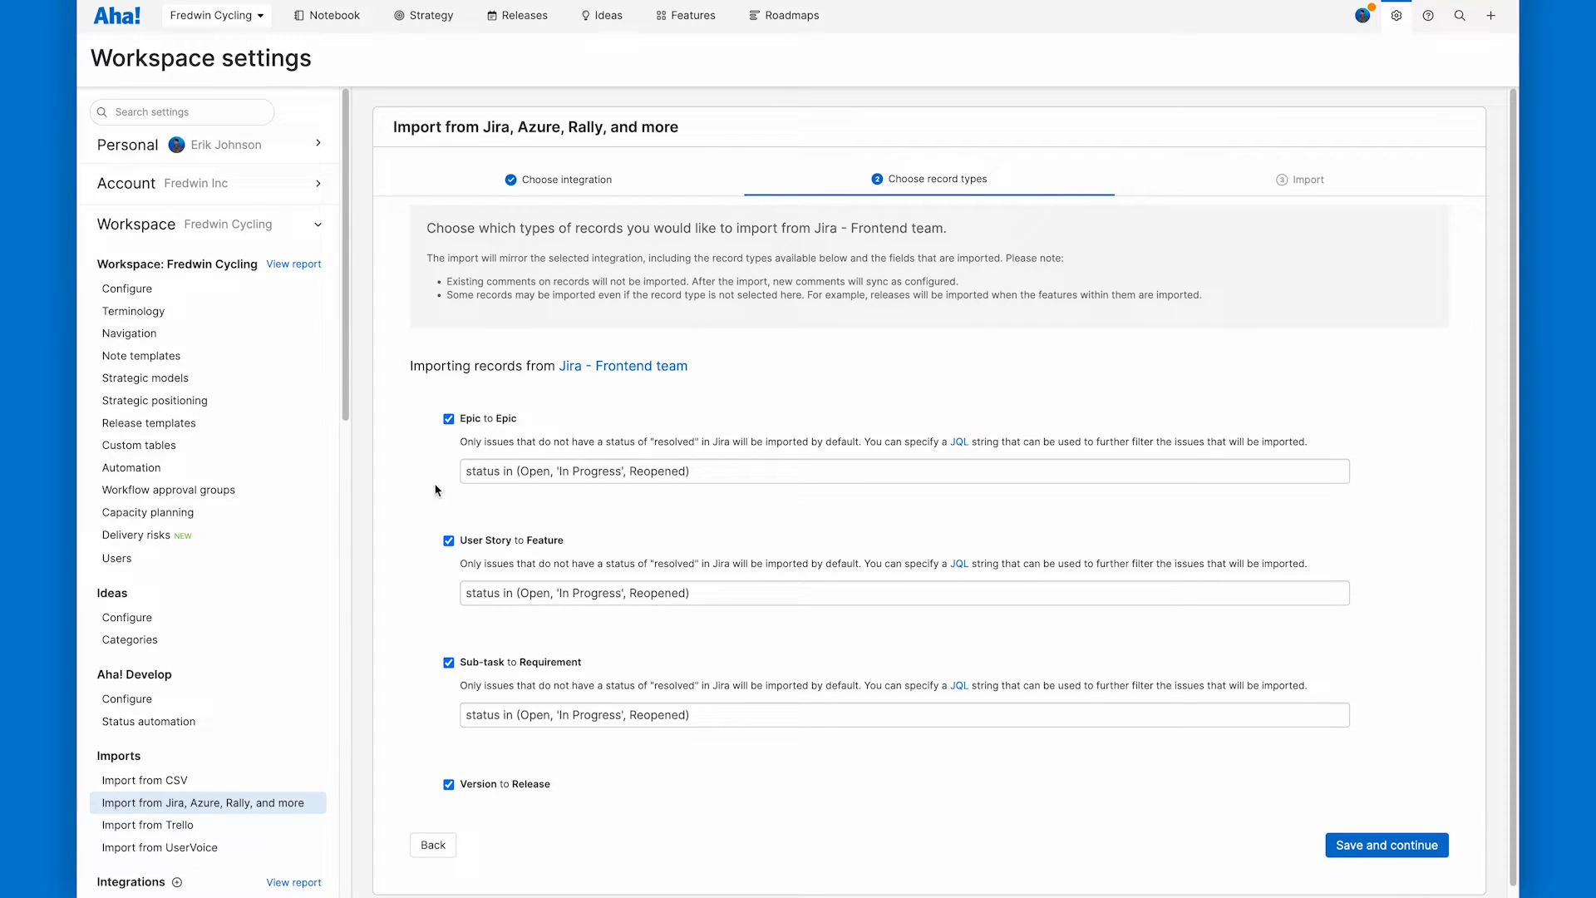
{"action": "left_click", "coordinate": [1387, 845]}
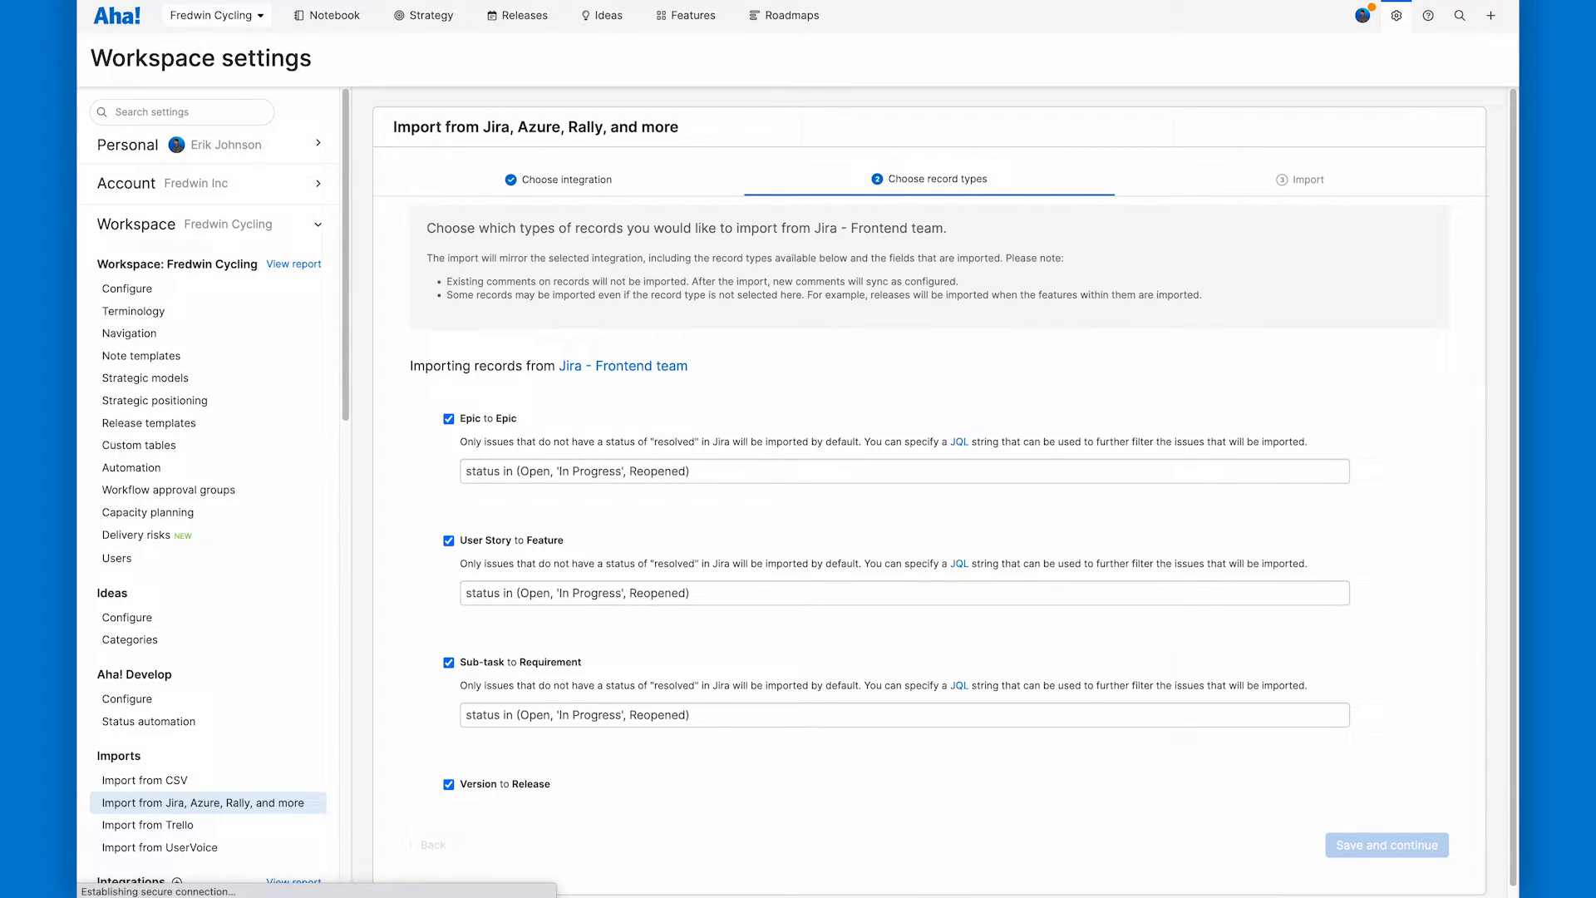
Step: Review the import preview (1 epic, 11 stories, 4 sub-tasks) and list the 29 Version records
{"action": "left_click", "coordinate": [1387, 845]}
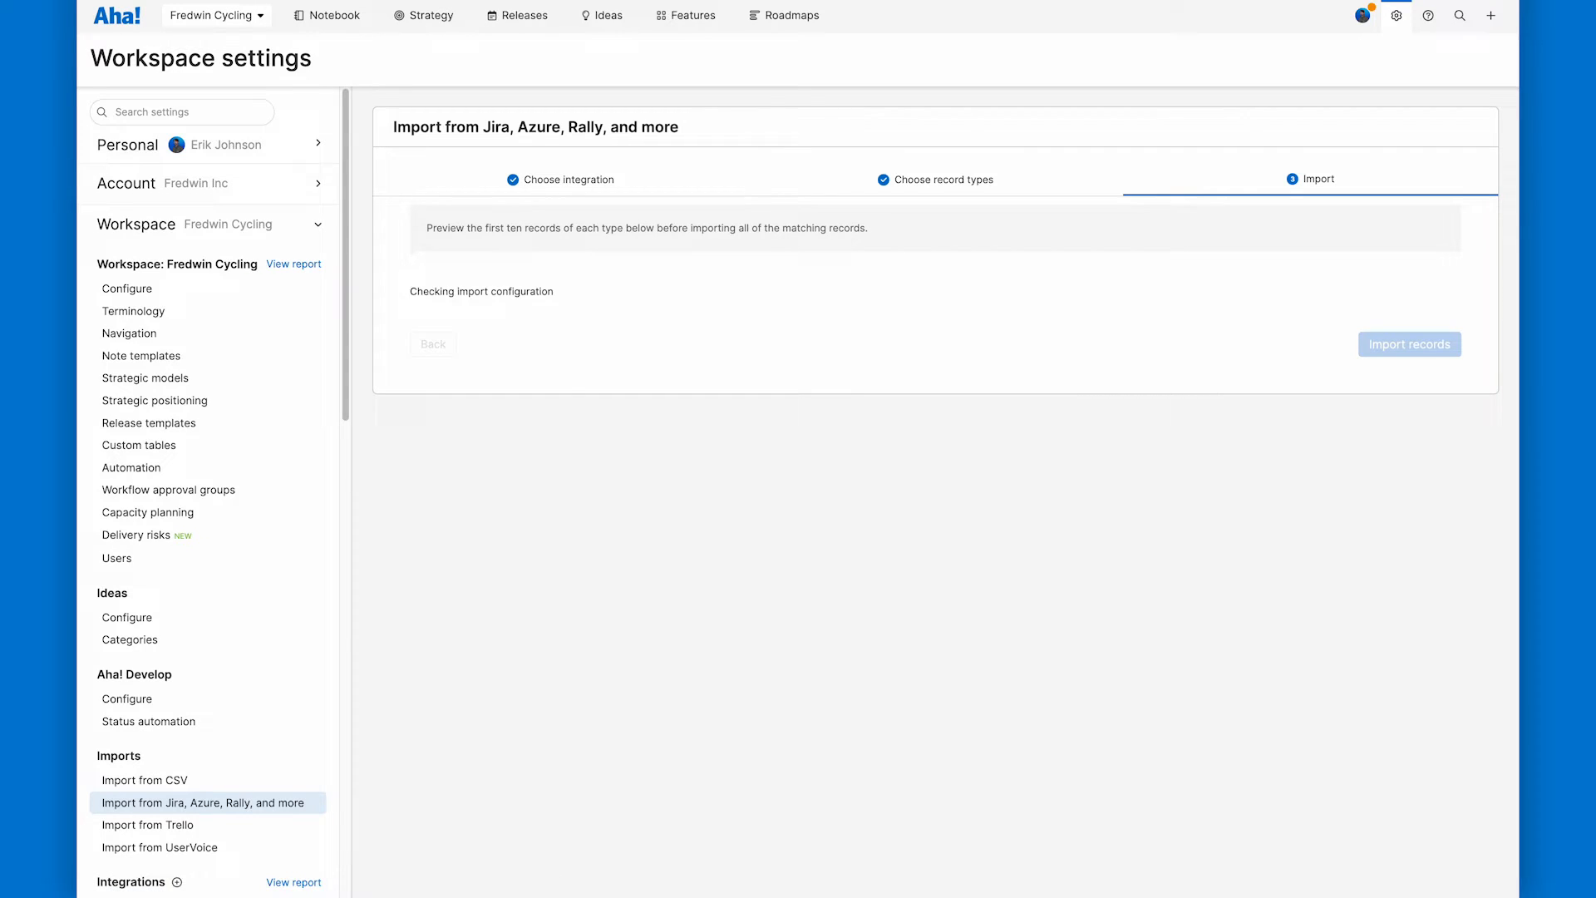
{"action": "mouse_move", "coordinate": [794, 424]}
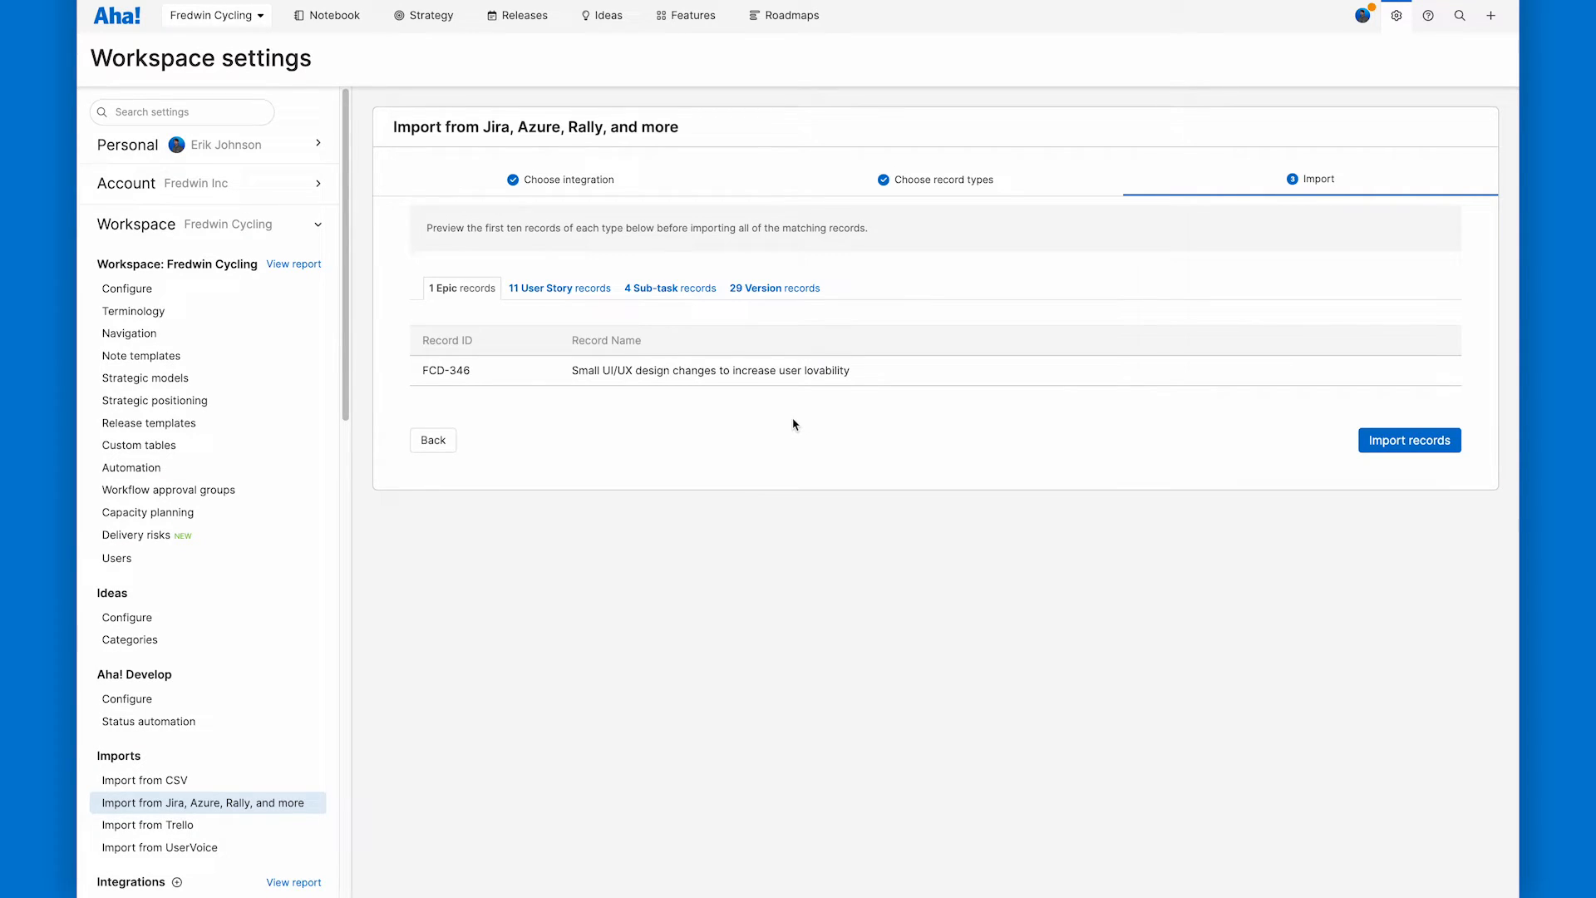
{"action": "mouse_move", "coordinate": [530, 342]}
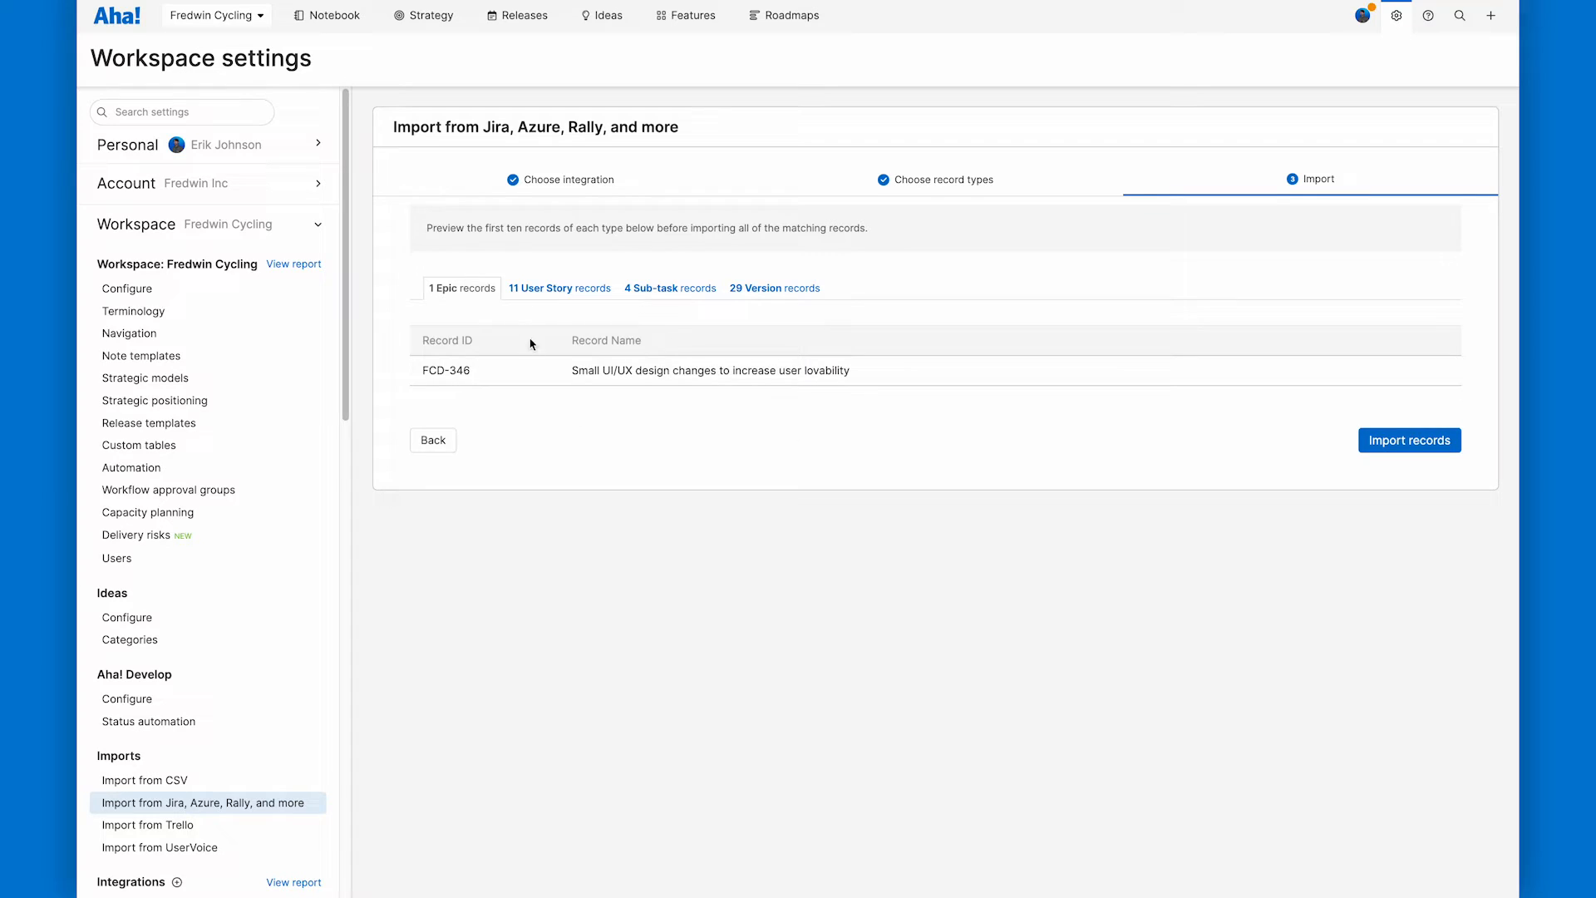
{"action": "mouse_move", "coordinate": [761, 311]}
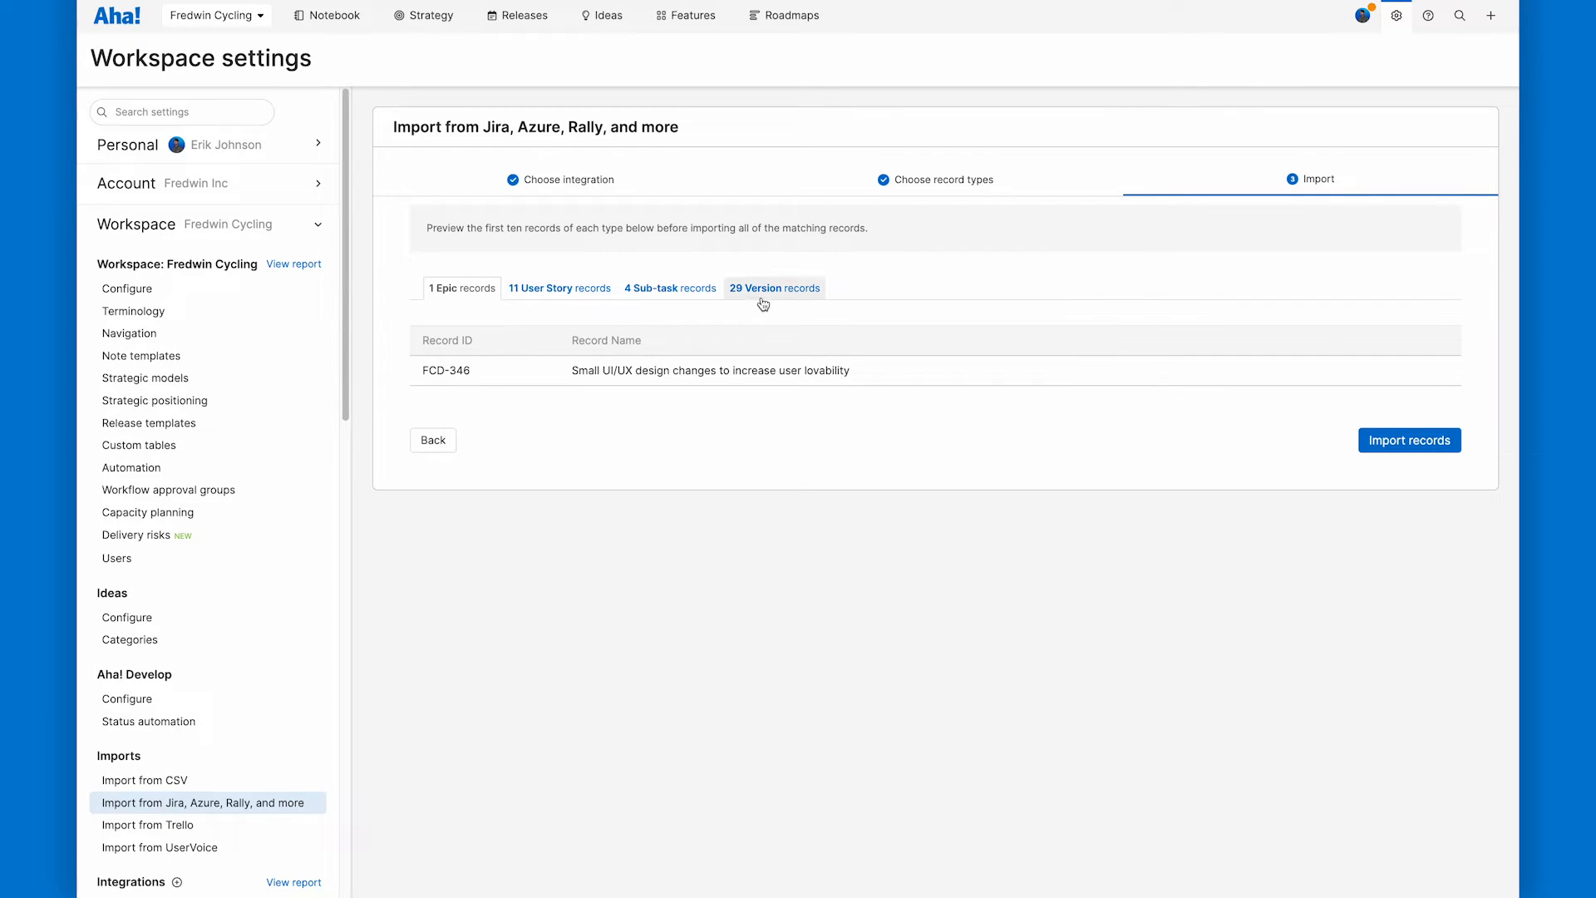
{"action": "left_click", "coordinate": [775, 288]}
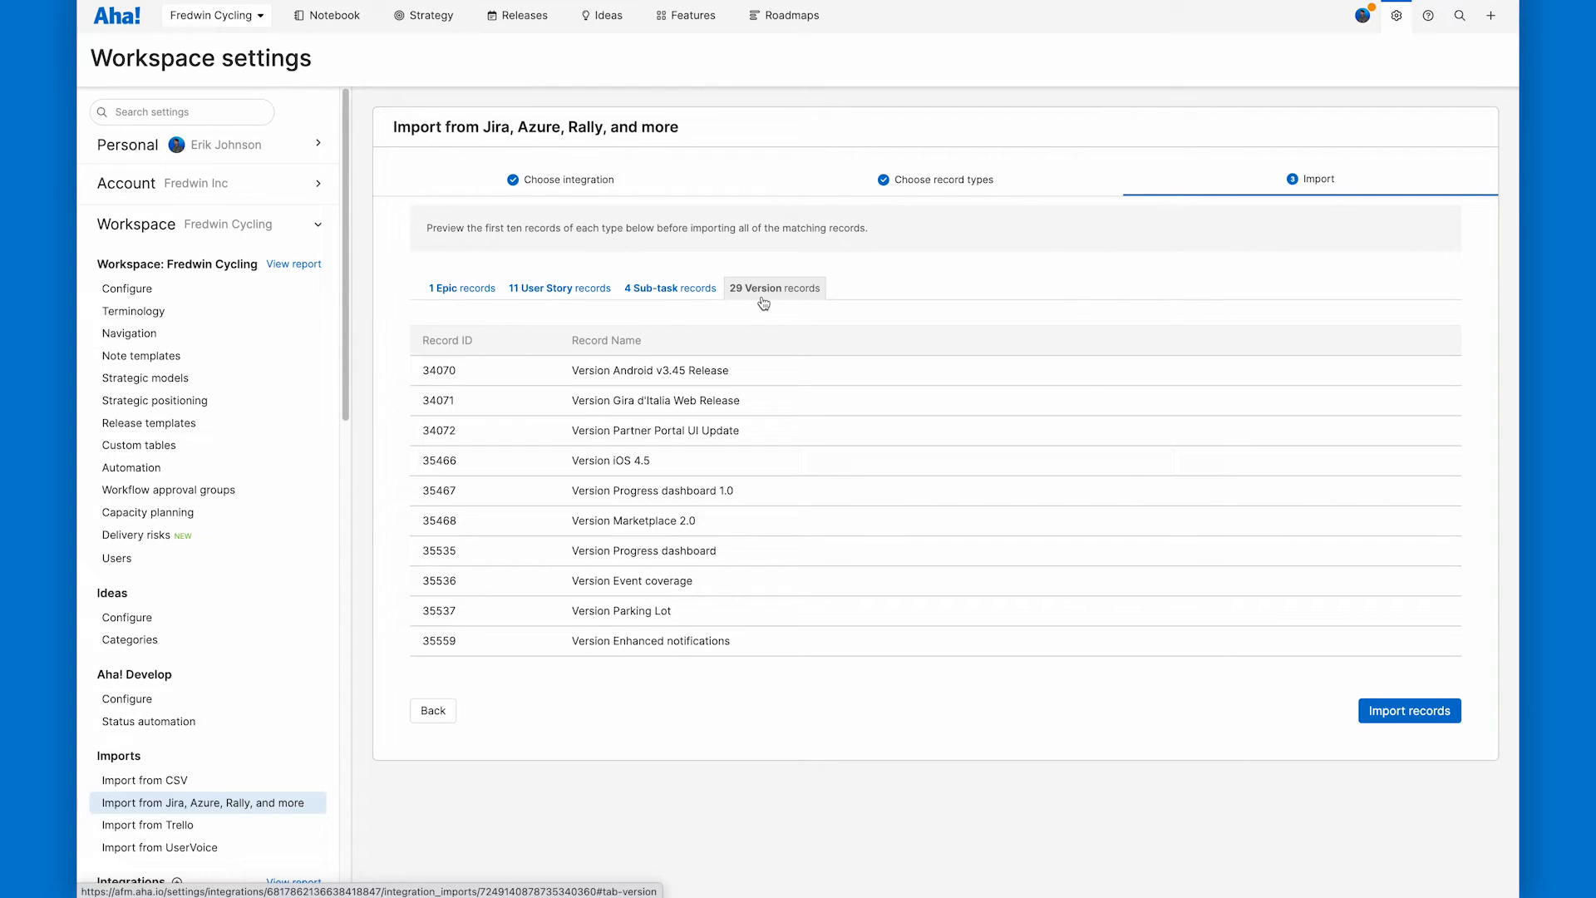
Step: Import the previewed records, yielding 1 epic, 10 features, 2 requirements and 10 releases
{"action": "left_click", "coordinate": [1410, 712]}
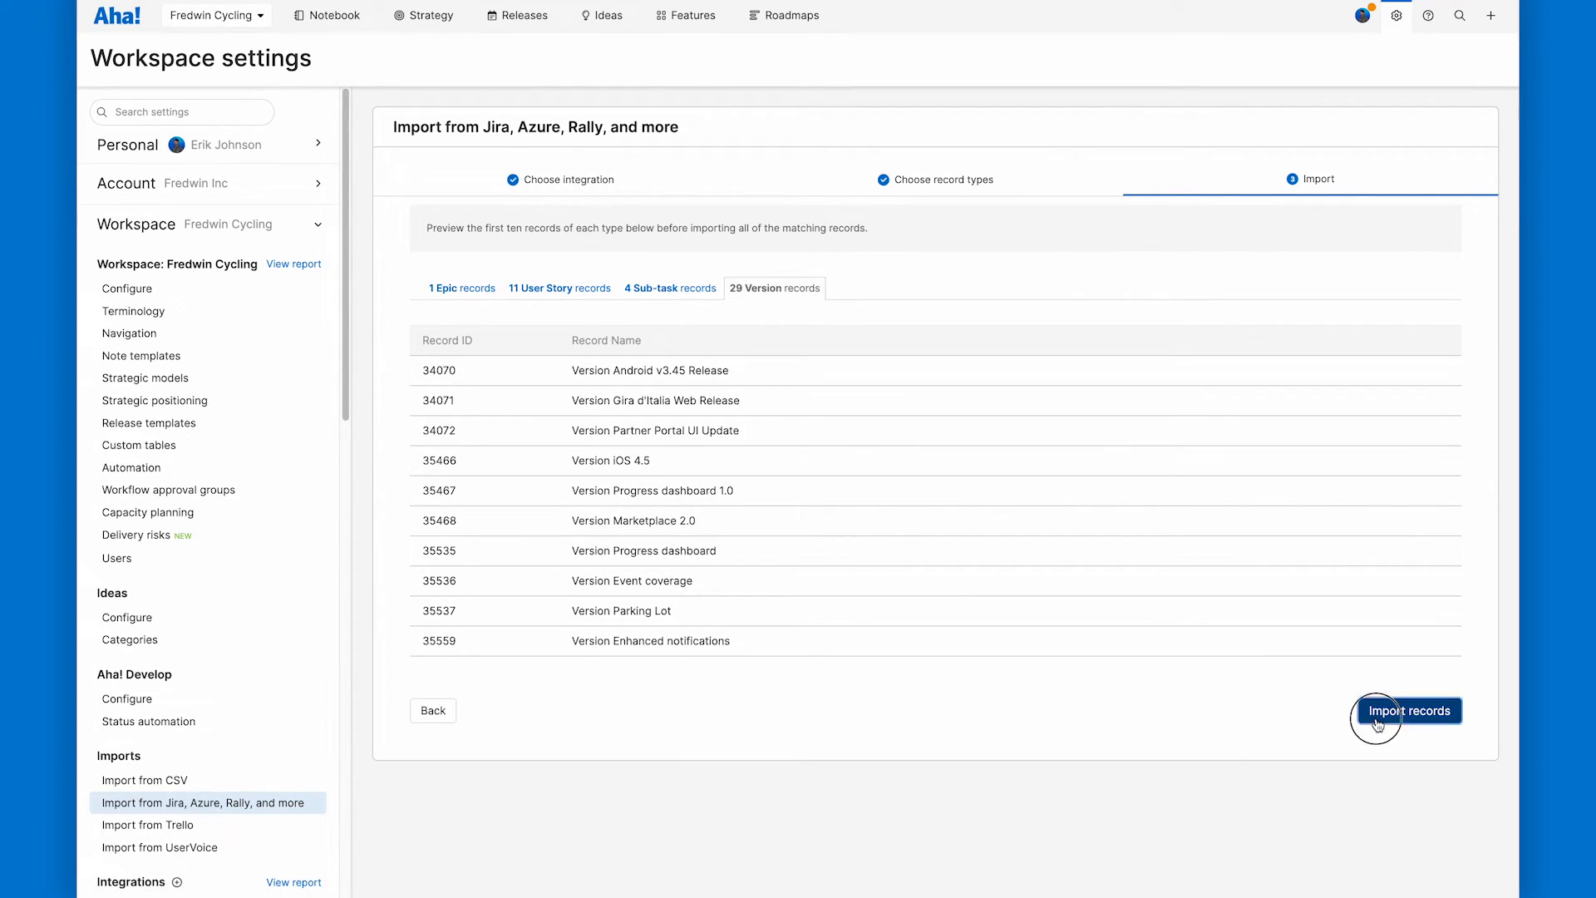
{"action": "left_click", "coordinate": [1410, 710]}
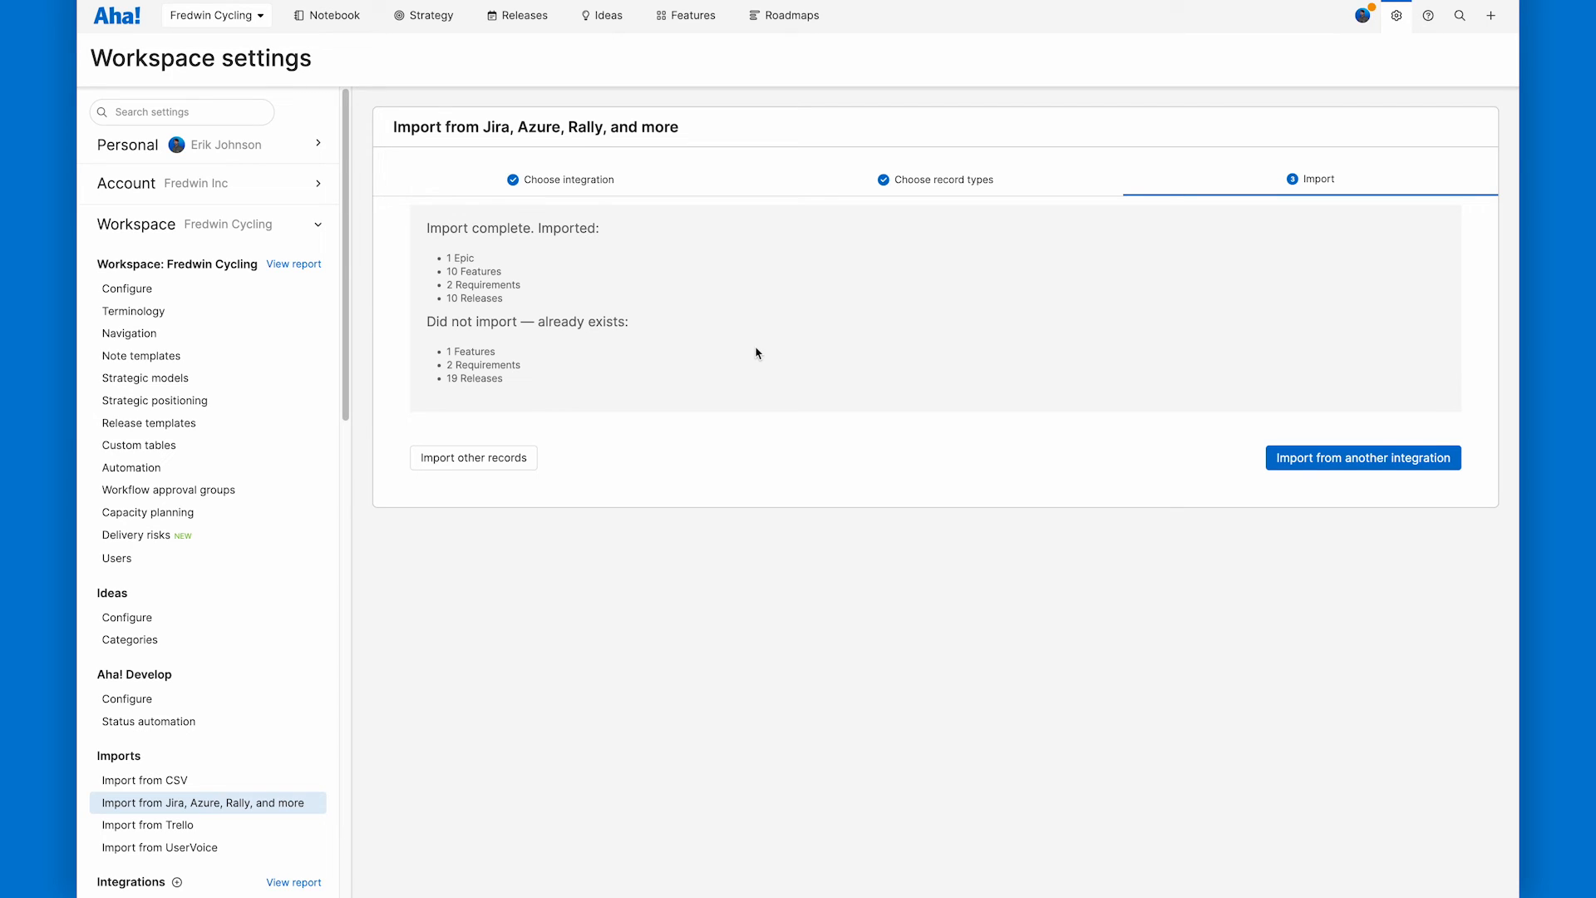
{"action": "left_click", "coordinate": [1430, 16]}
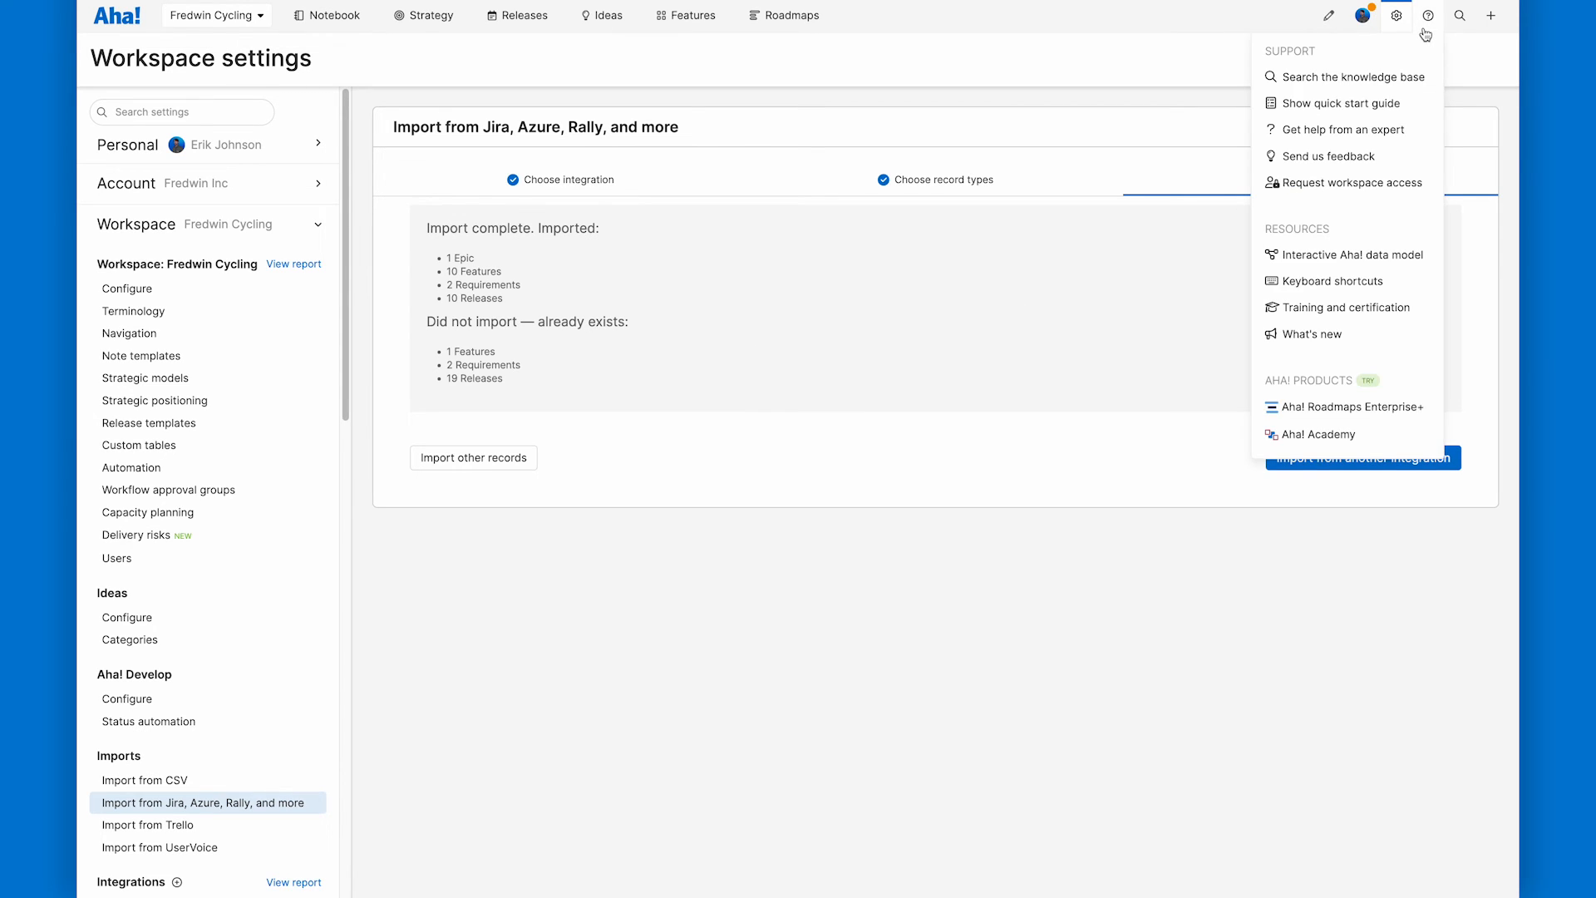